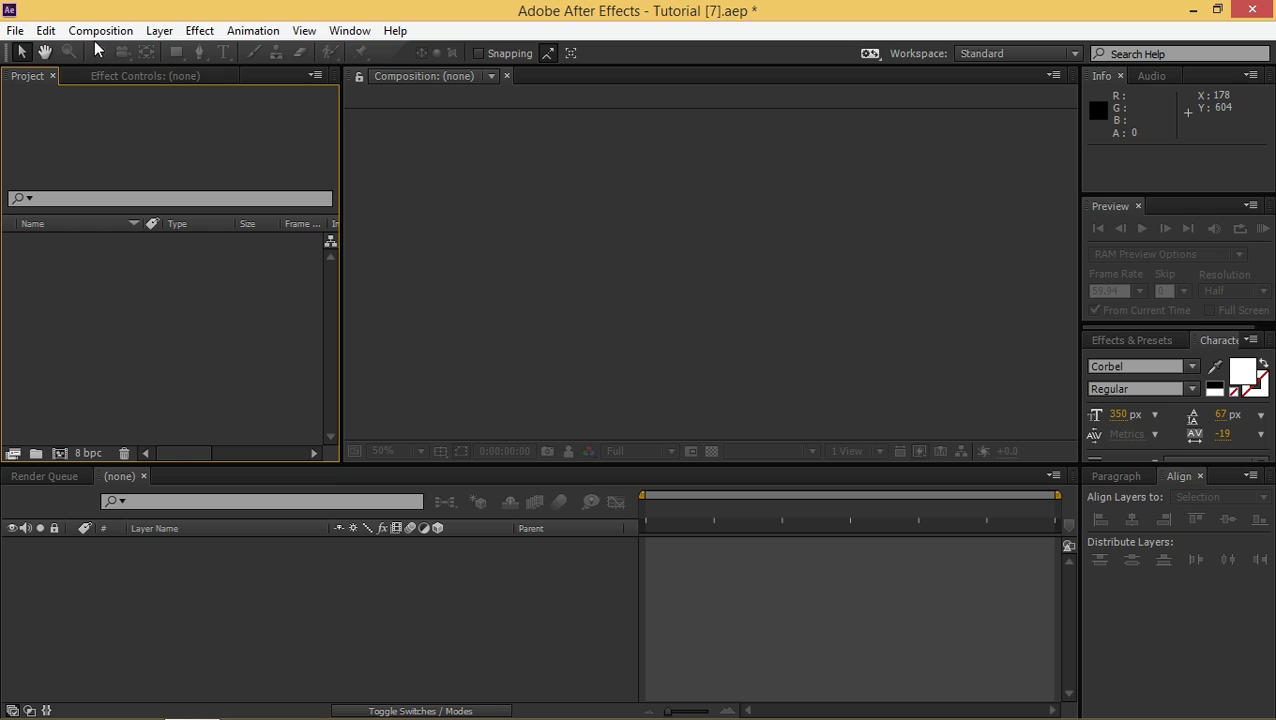
pyautogui.moveTo(258, 331)
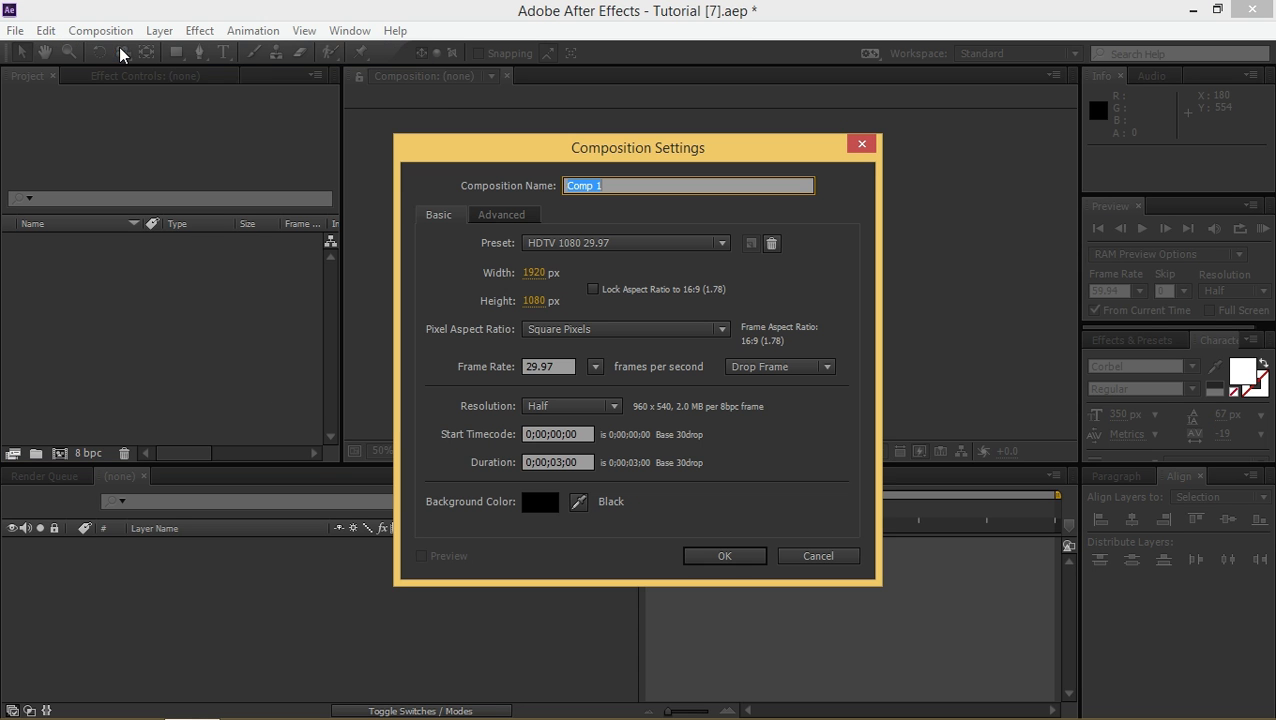
pyautogui.moveTo(483, 285)
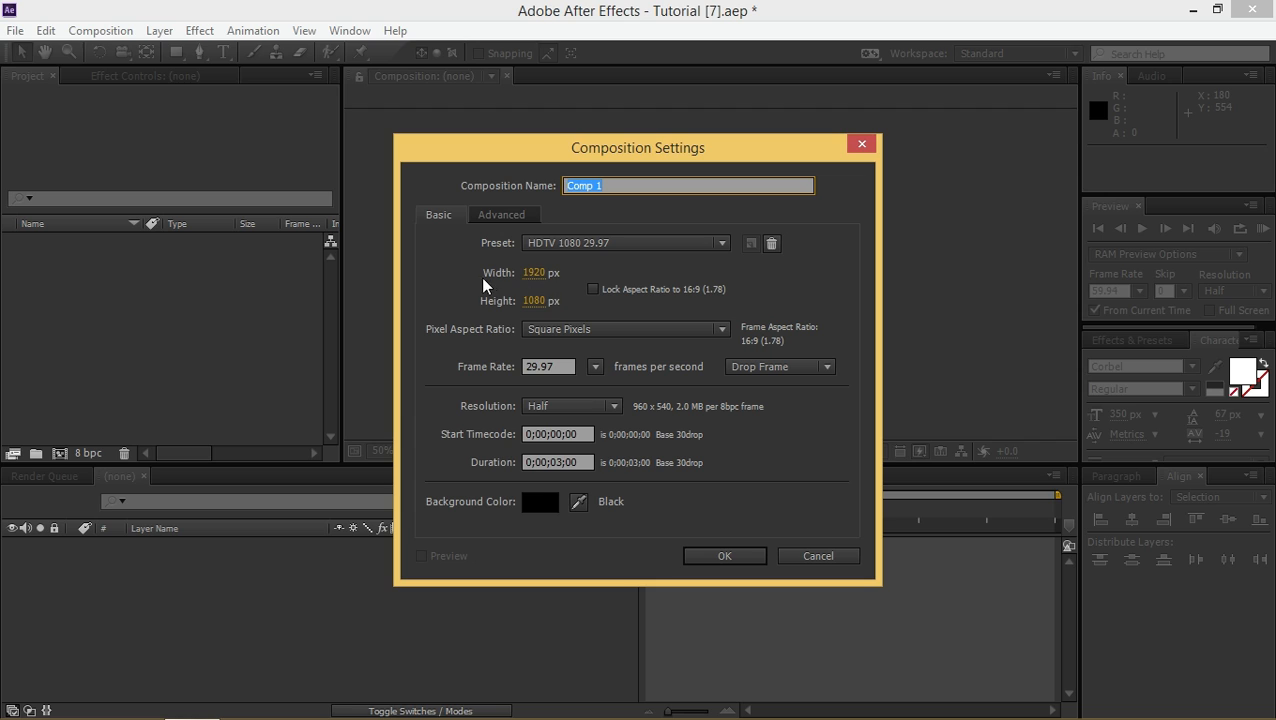
pyautogui.moveTo(565, 290)
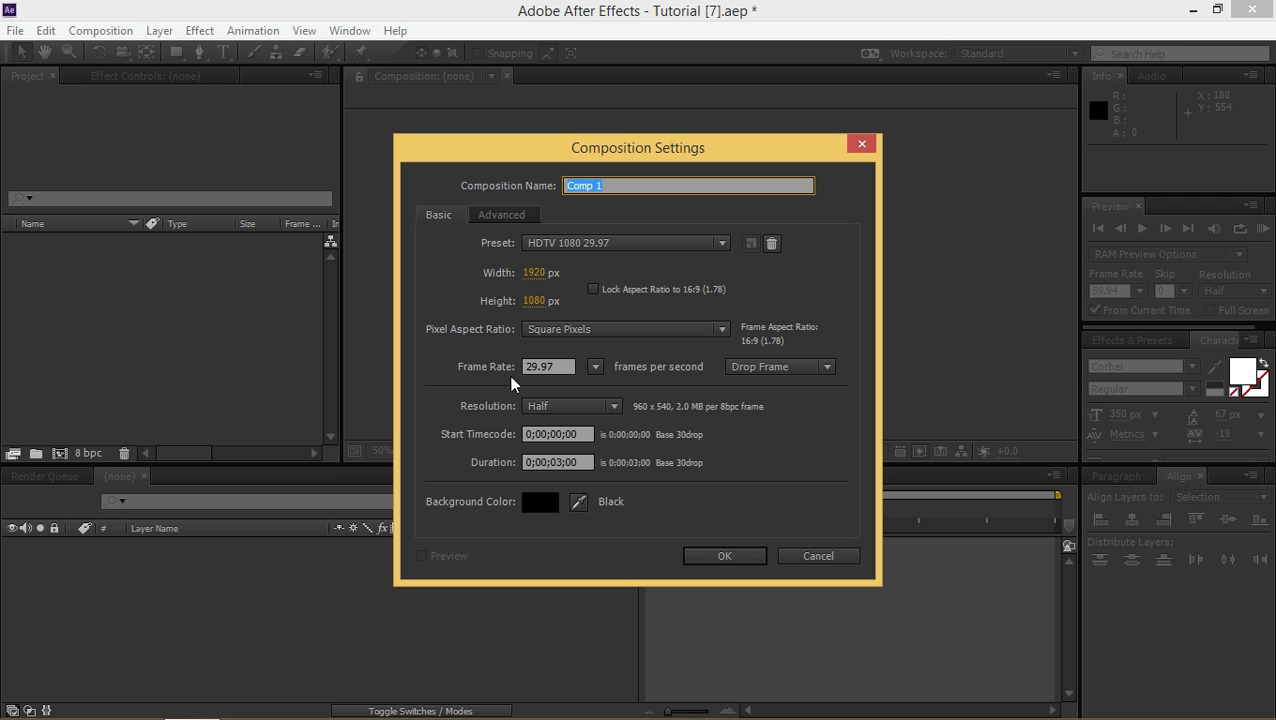
pyautogui.moveTo(512, 468)
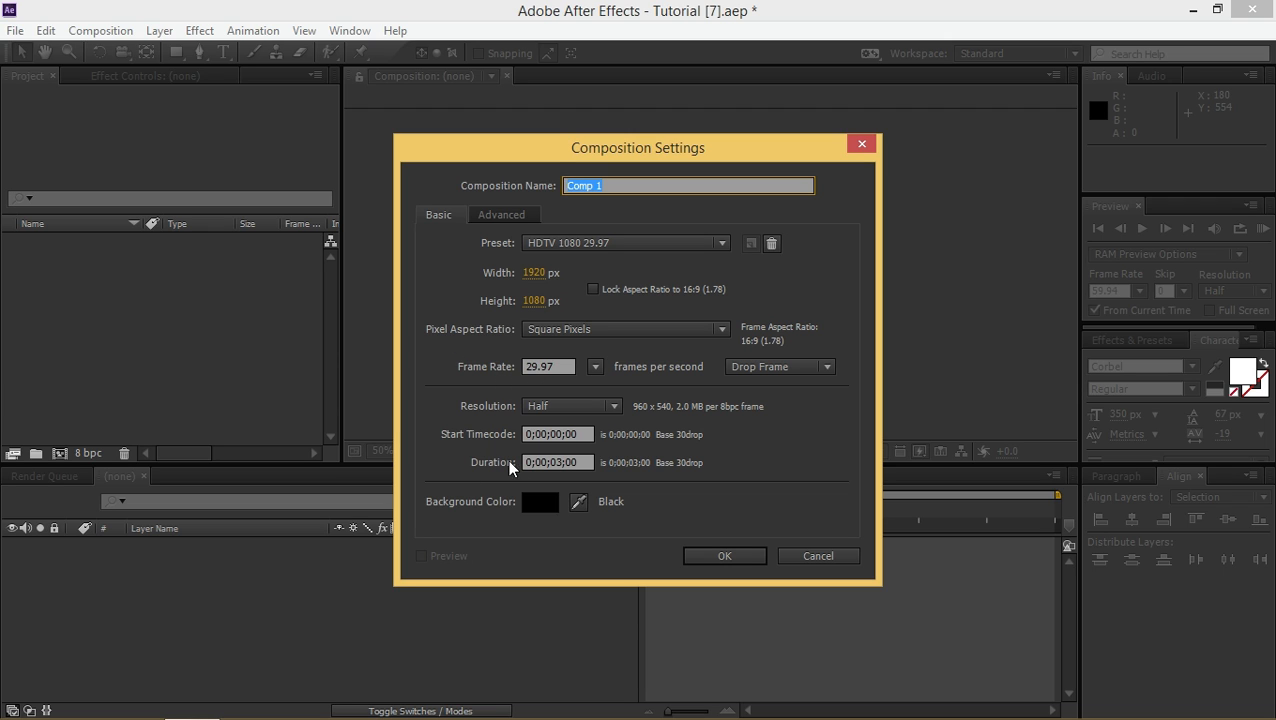
pyautogui.moveTo(730, 550)
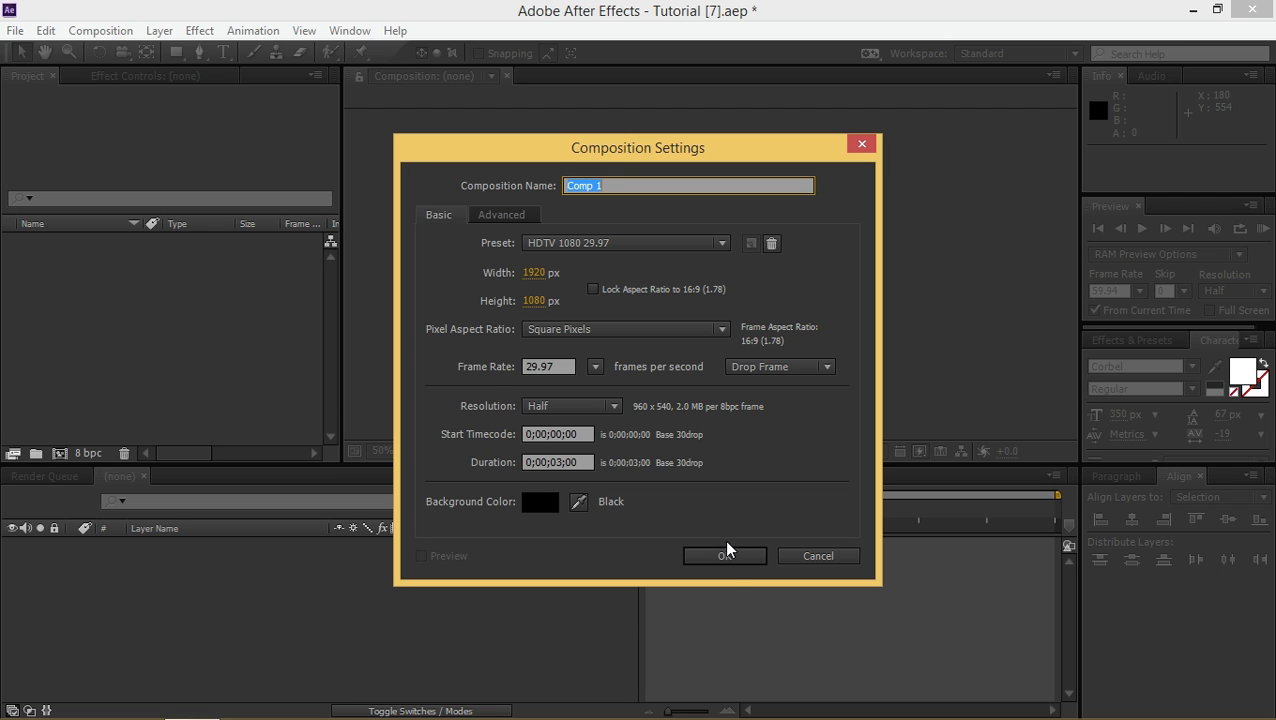
# Create the composition and set the viewer zoom to Fit up to 100%
pyautogui.click(724, 556)
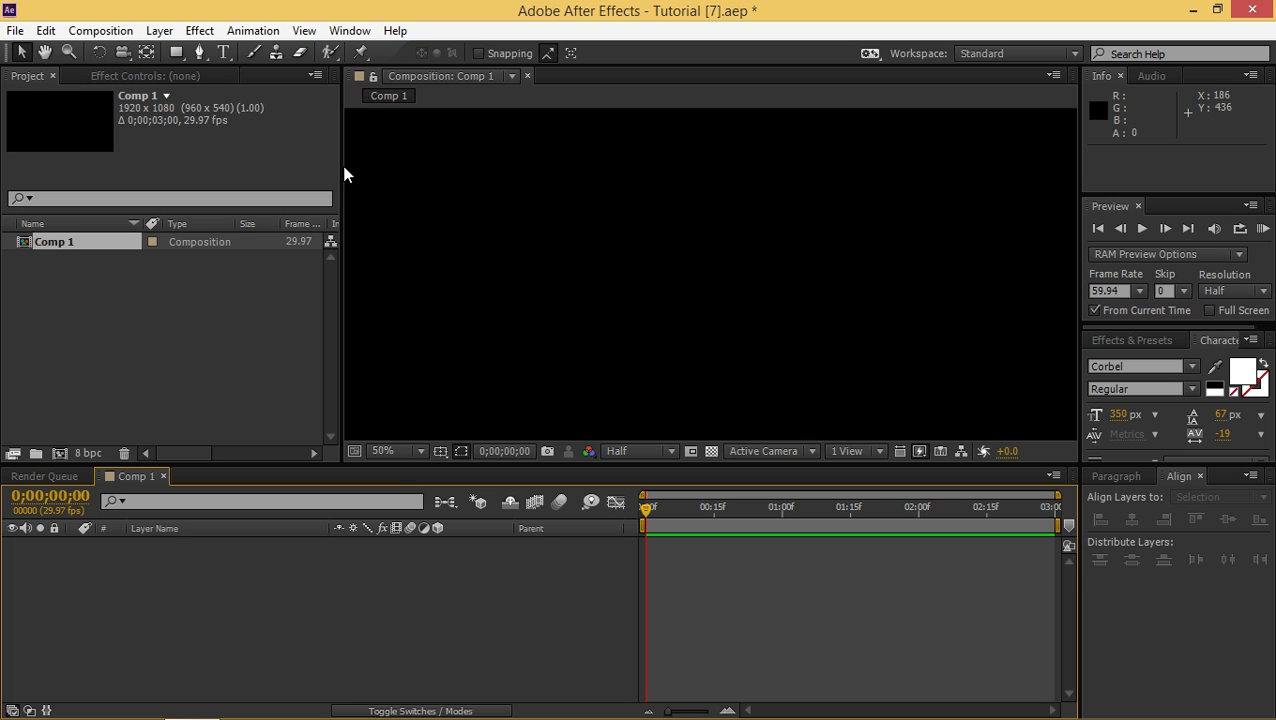
pyautogui.click(390, 451)
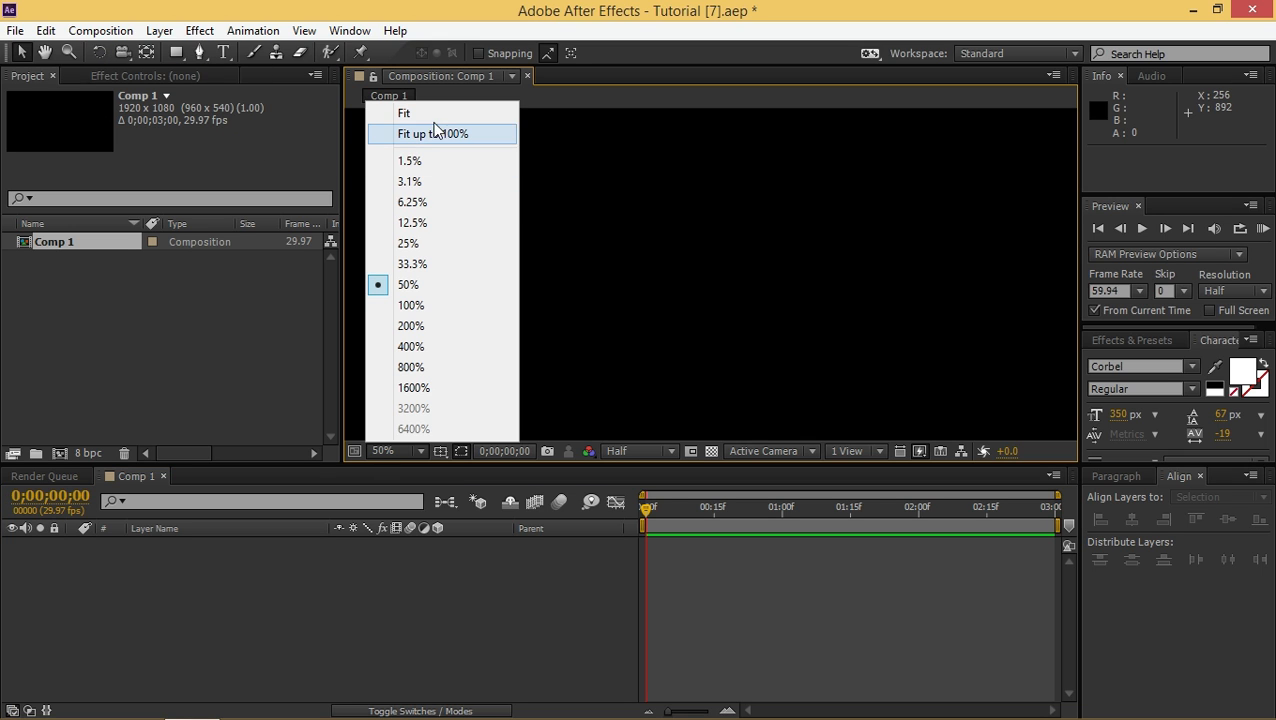
pyautogui.click(432, 133)
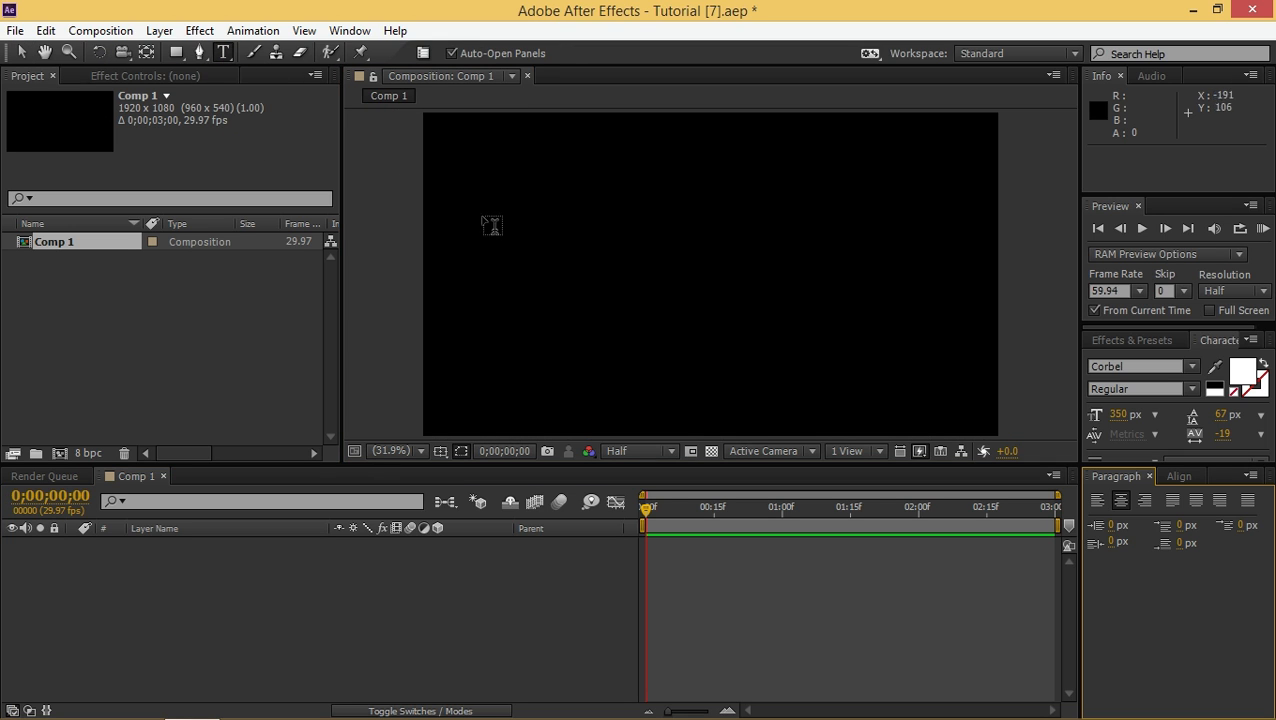
# Type two white TEXT layers, the first in thin Corbel and the second in ChunkFive
pyautogui.click(577, 225)
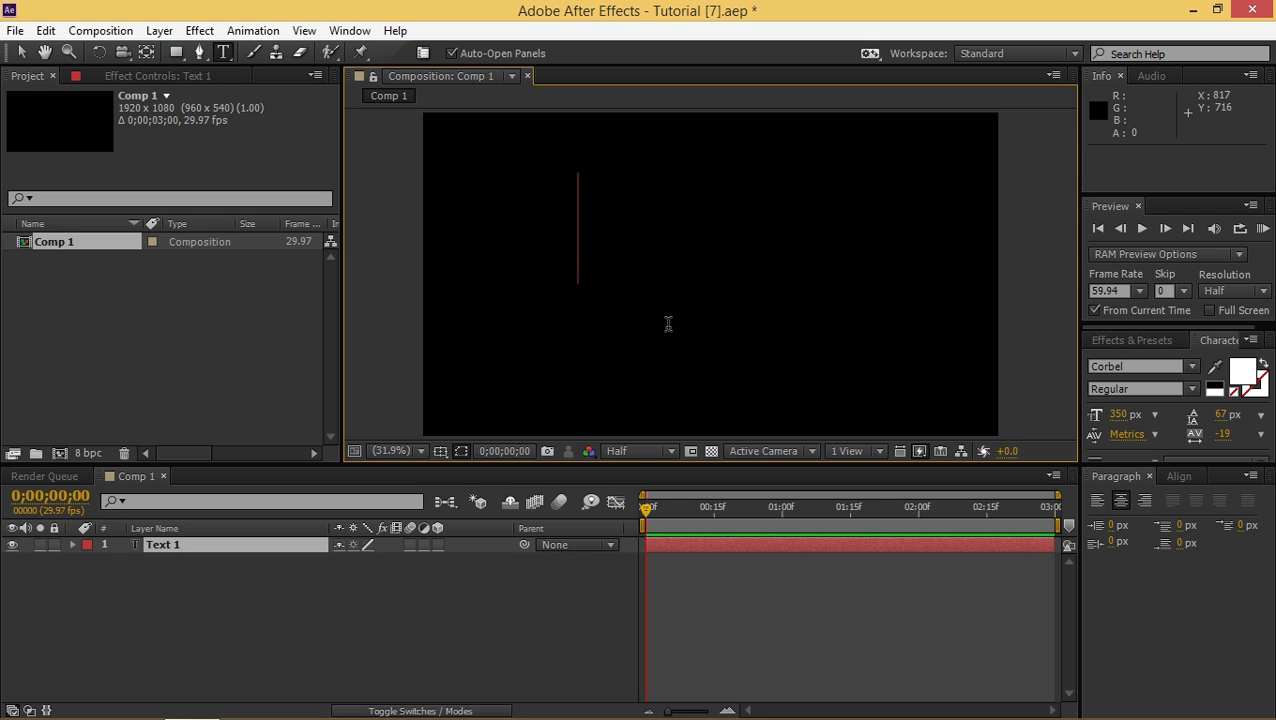
pyautogui.write('text')
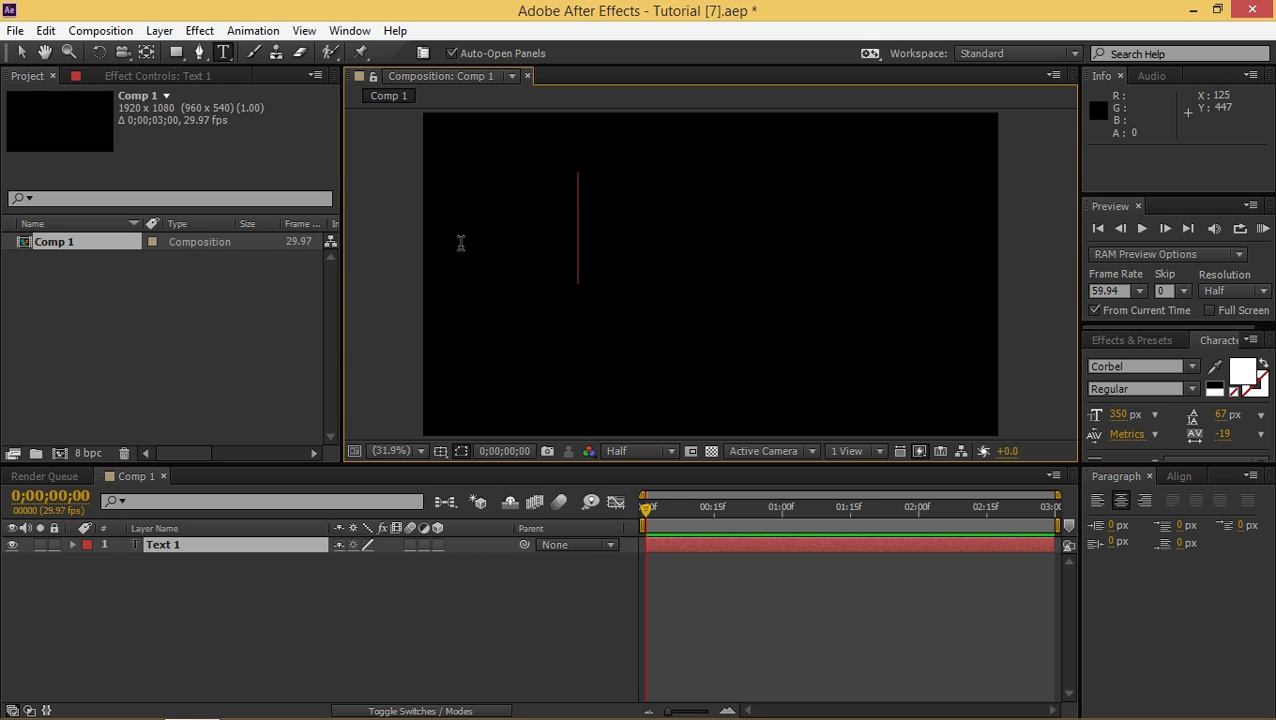
pyautogui.write('TEXT')
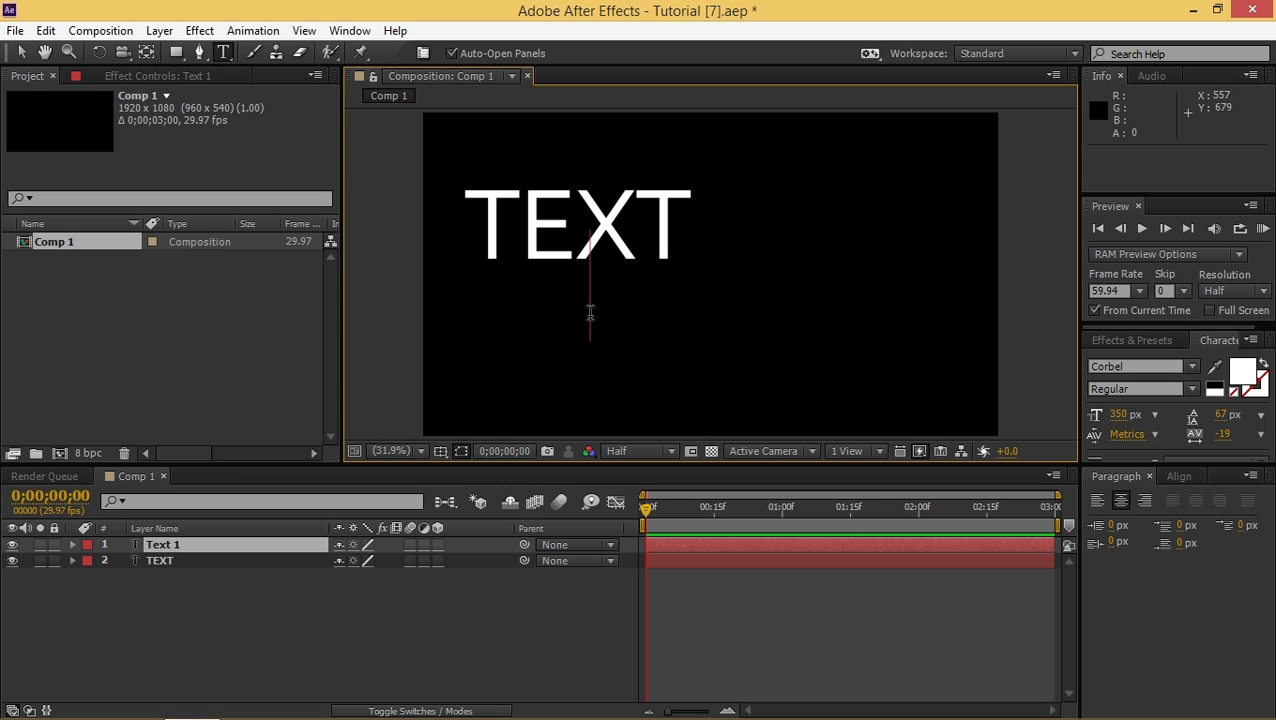
pyautogui.write('tex')
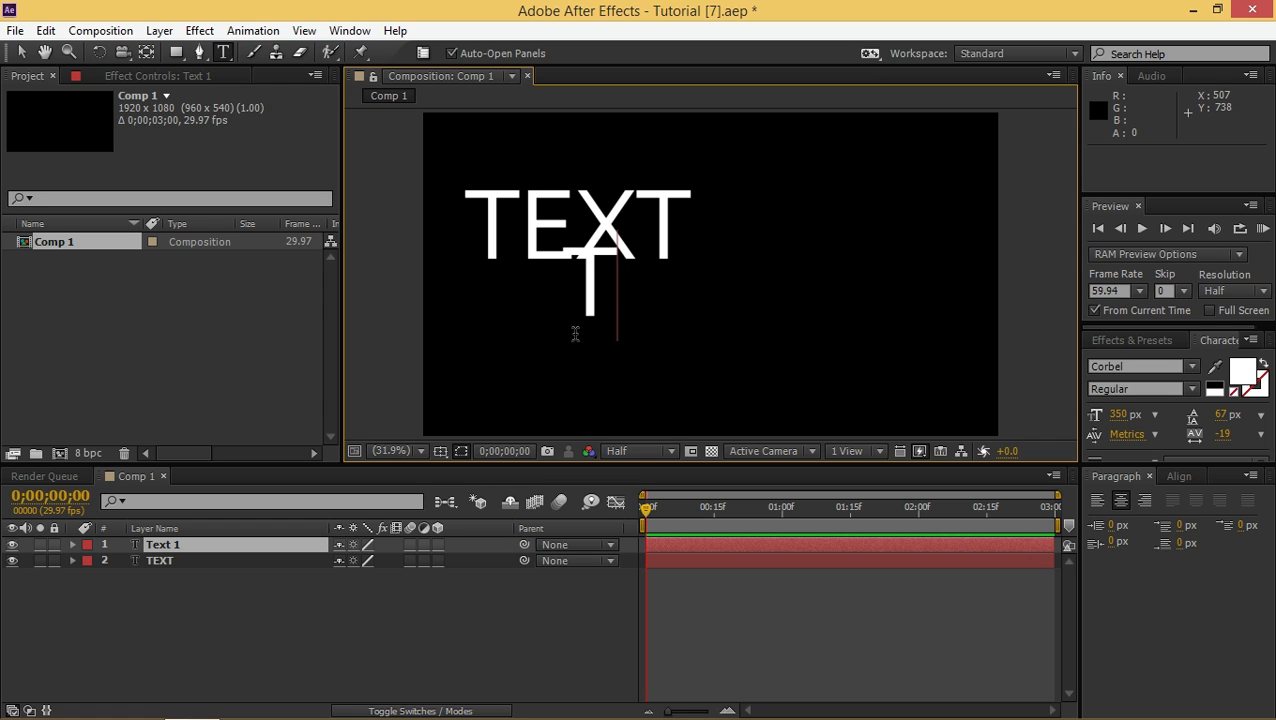
pyautogui.write('TEXT')
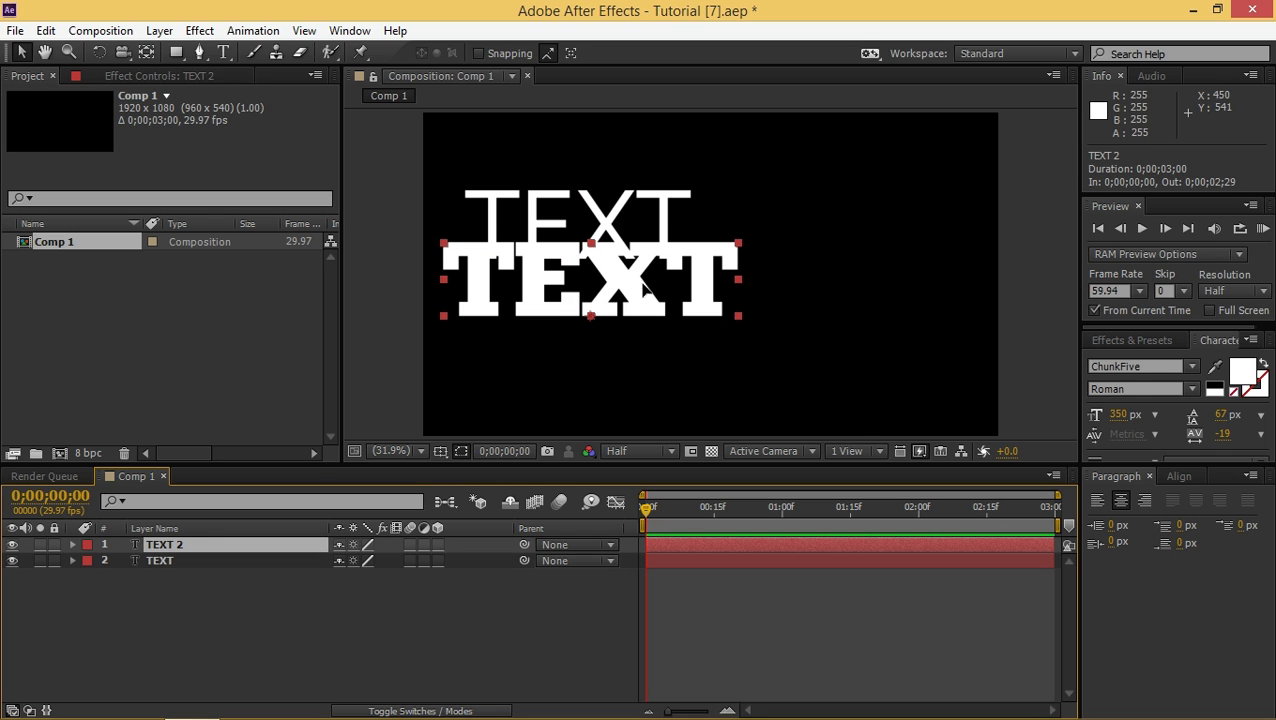
# Move heavy TEXT 2 toward centre, then centre thin TEXT horizontally and vertically
pyautogui.moveTo(590, 280); pyautogui.dragTo(725, 270)
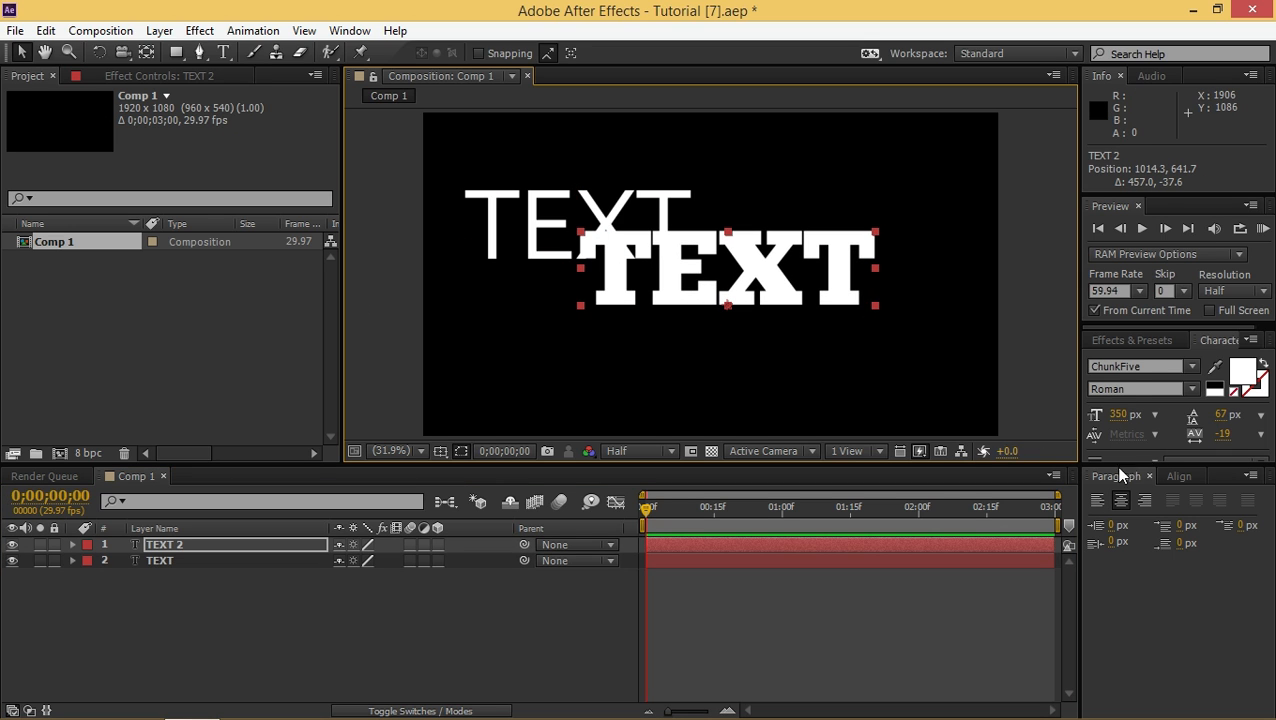
pyautogui.click(1178, 475)
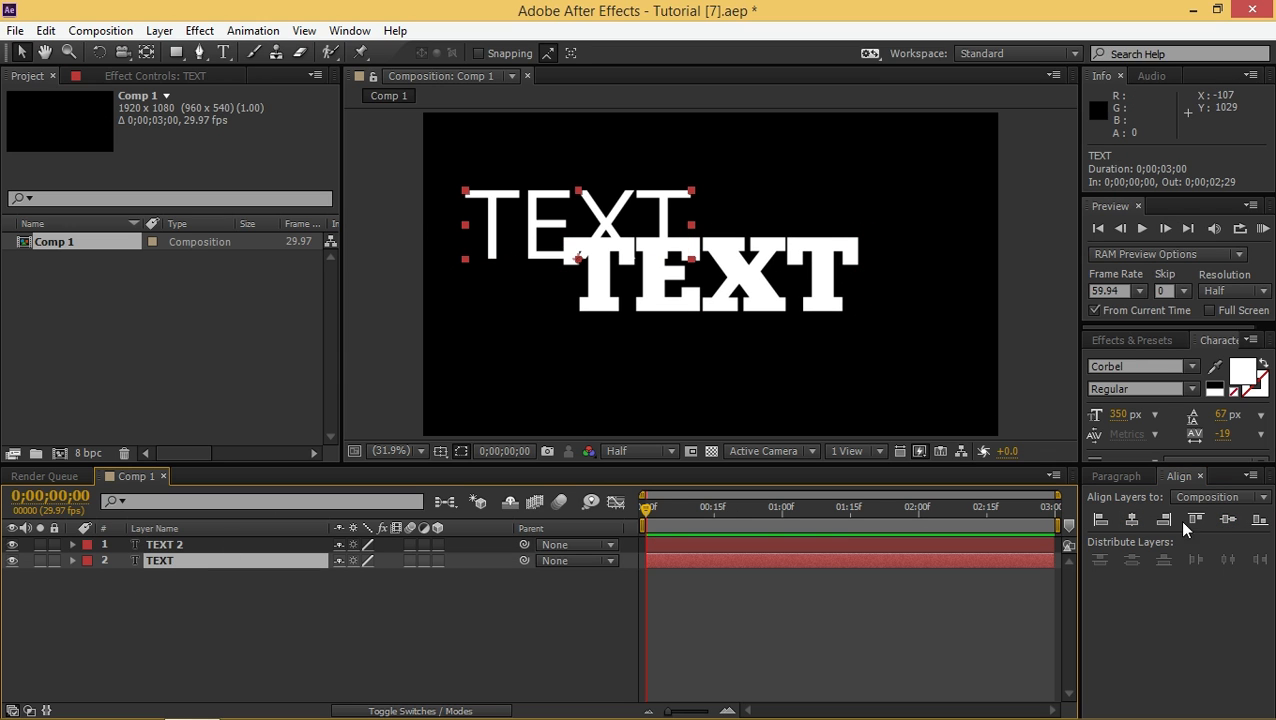
pyautogui.click(1228, 519)
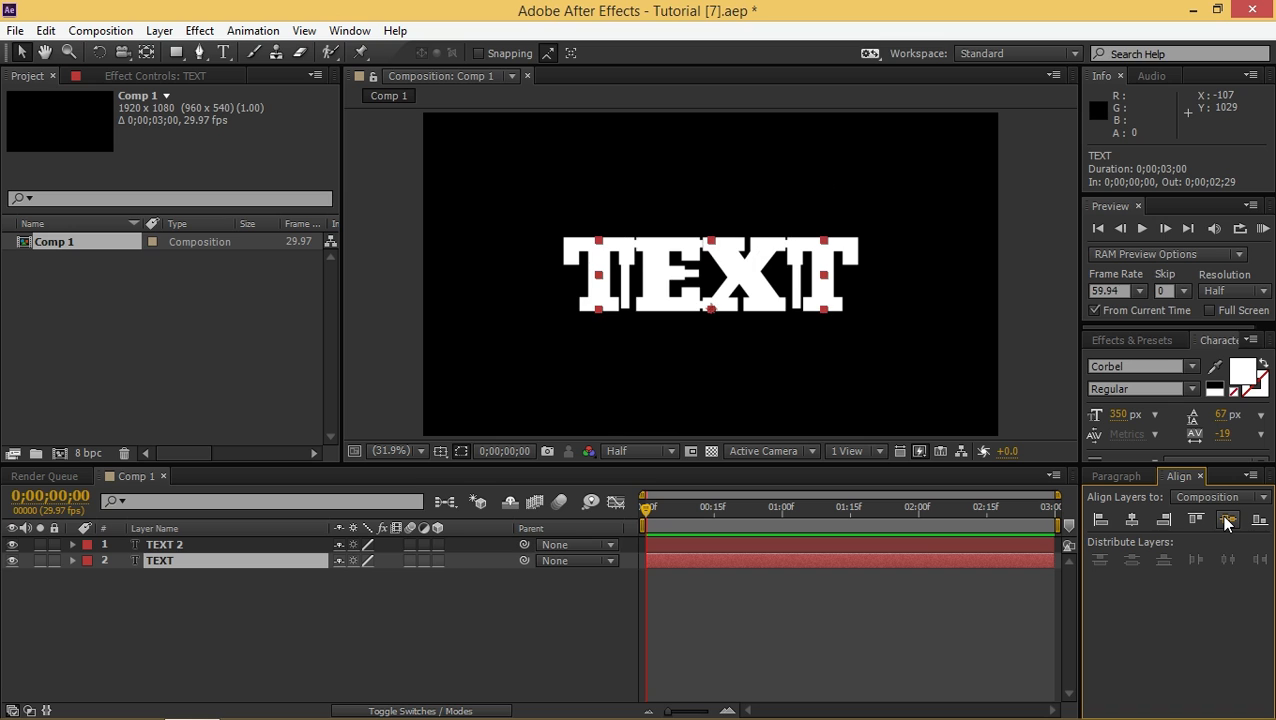
pyautogui.click(160, 560)
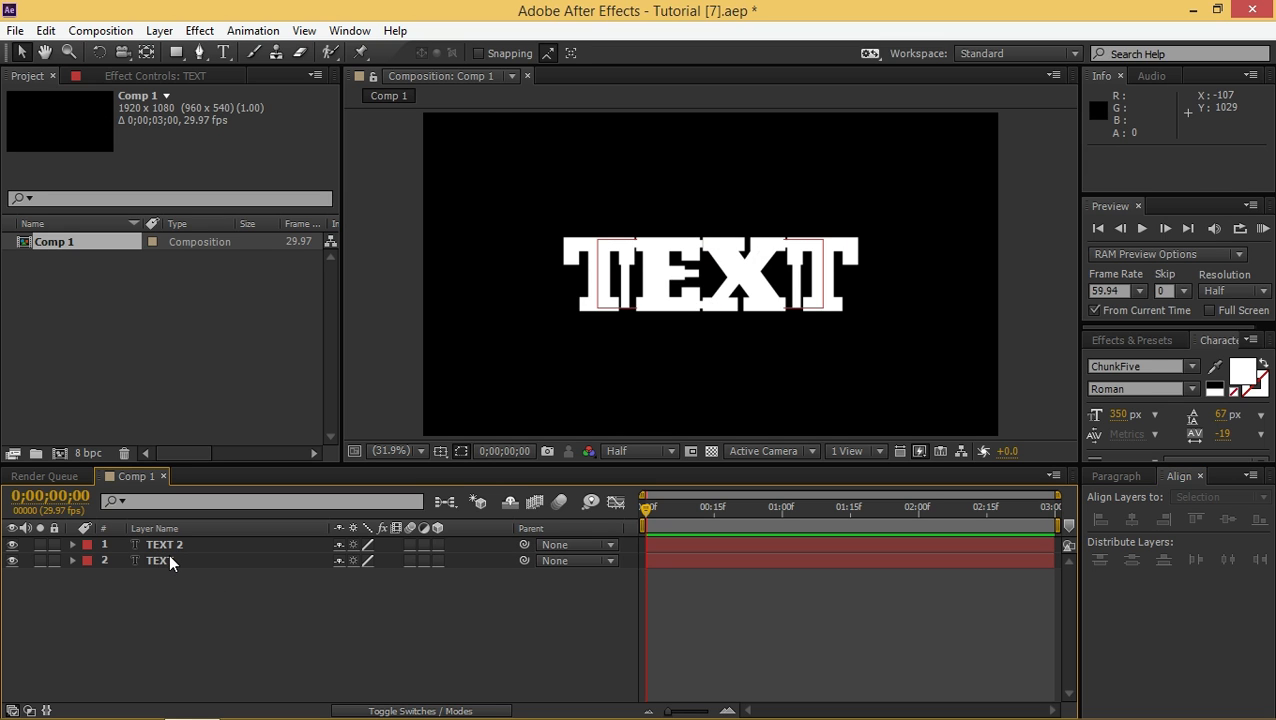
# Create shape outlines from both the thin TEXT and heavy TEXT 2 layers
pyautogui.rightClick(158, 560)
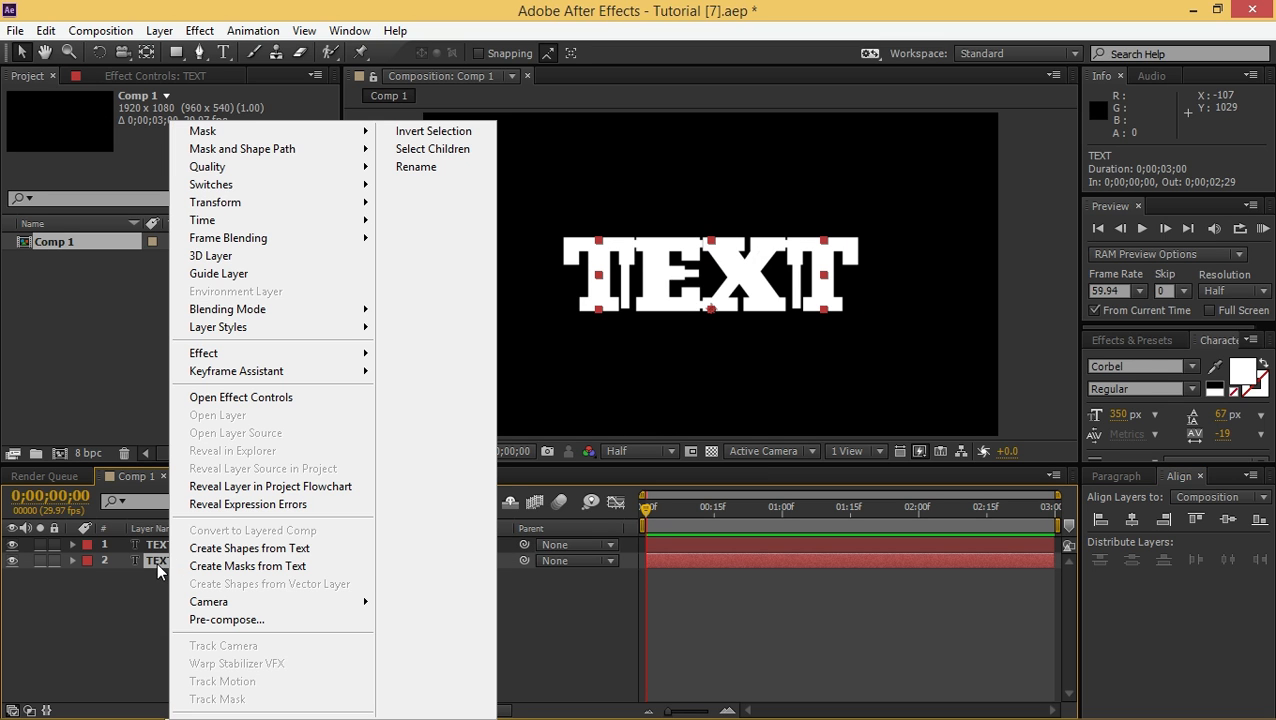
pyautogui.moveTo(248, 548)
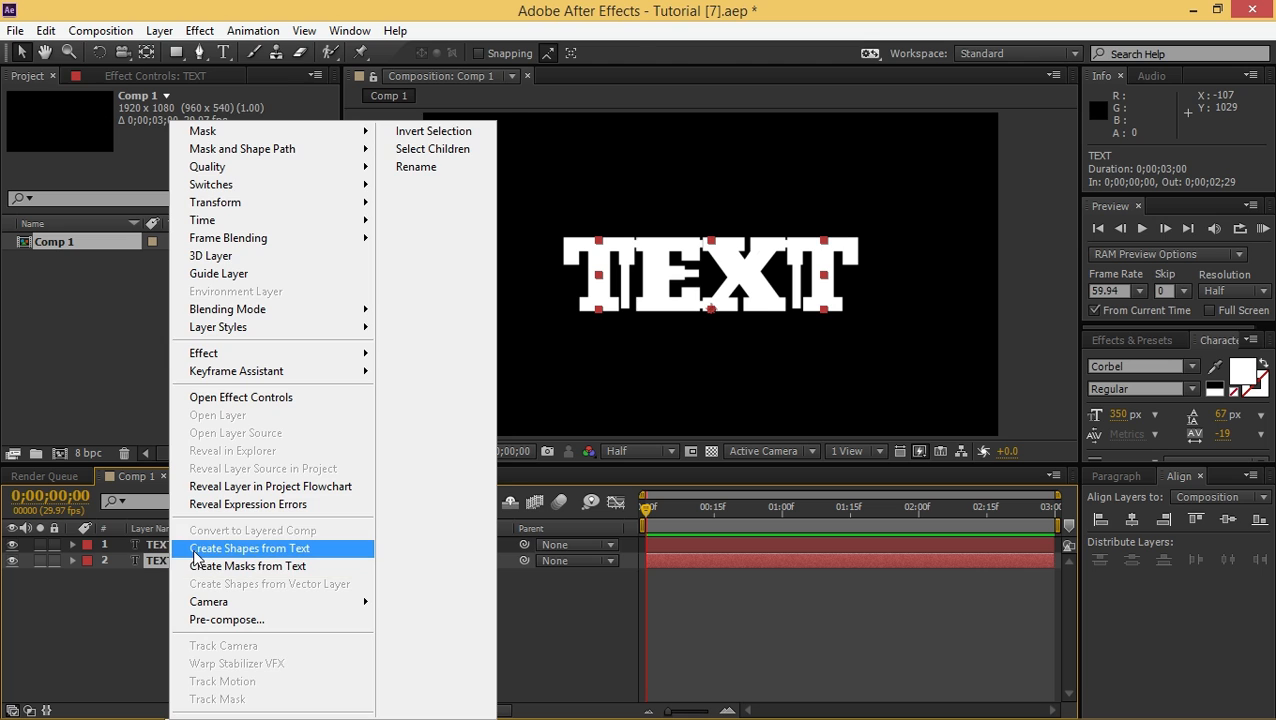
pyautogui.click(249, 548)
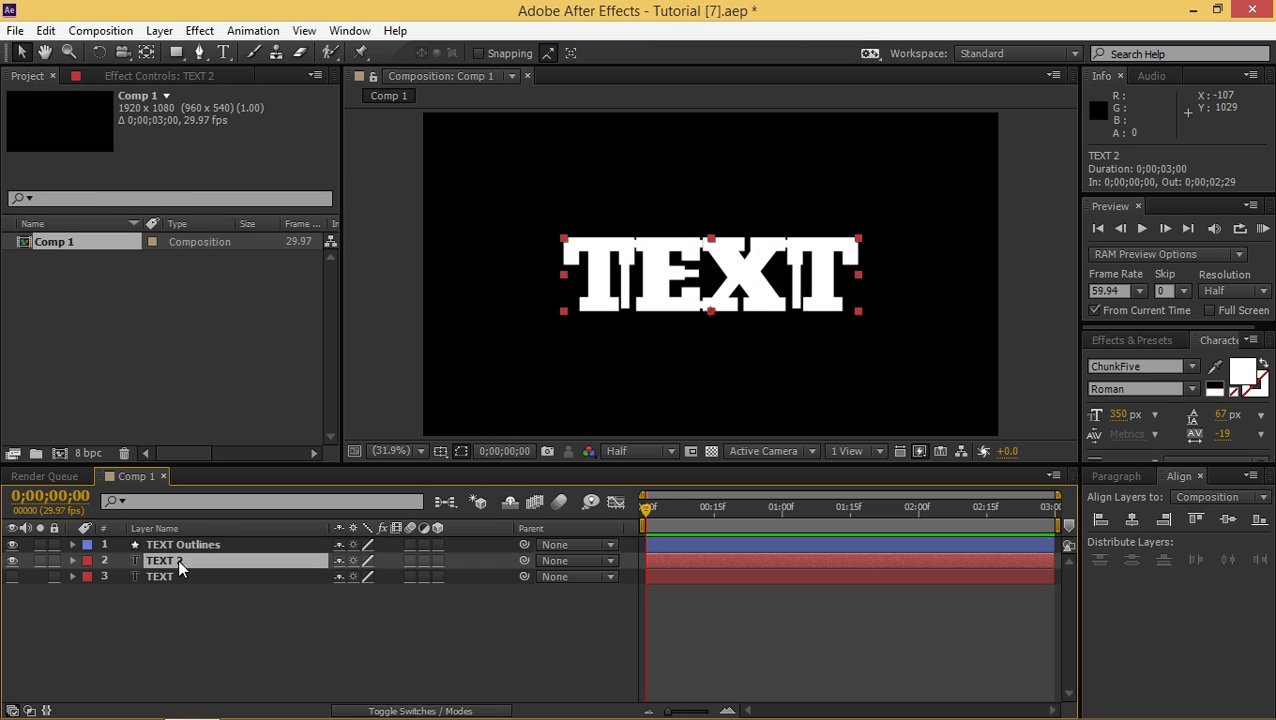
pyautogui.rightClick(165, 560)
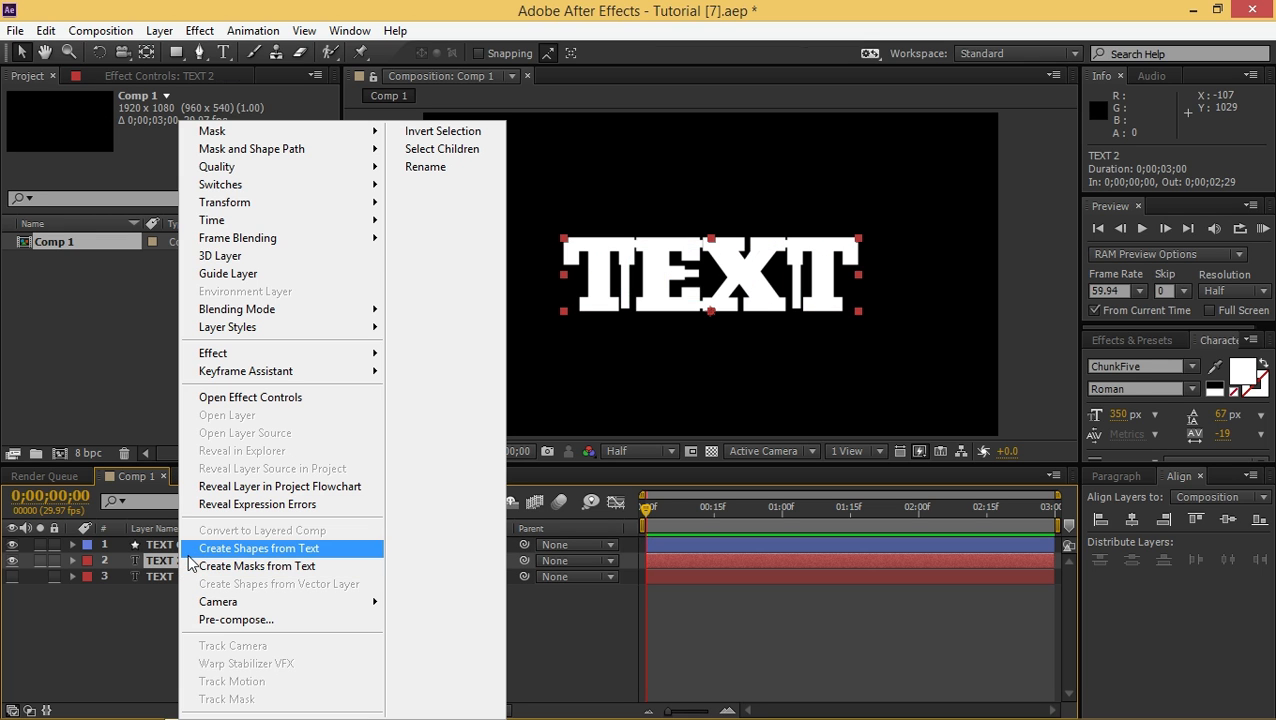
pyautogui.click(258, 548)
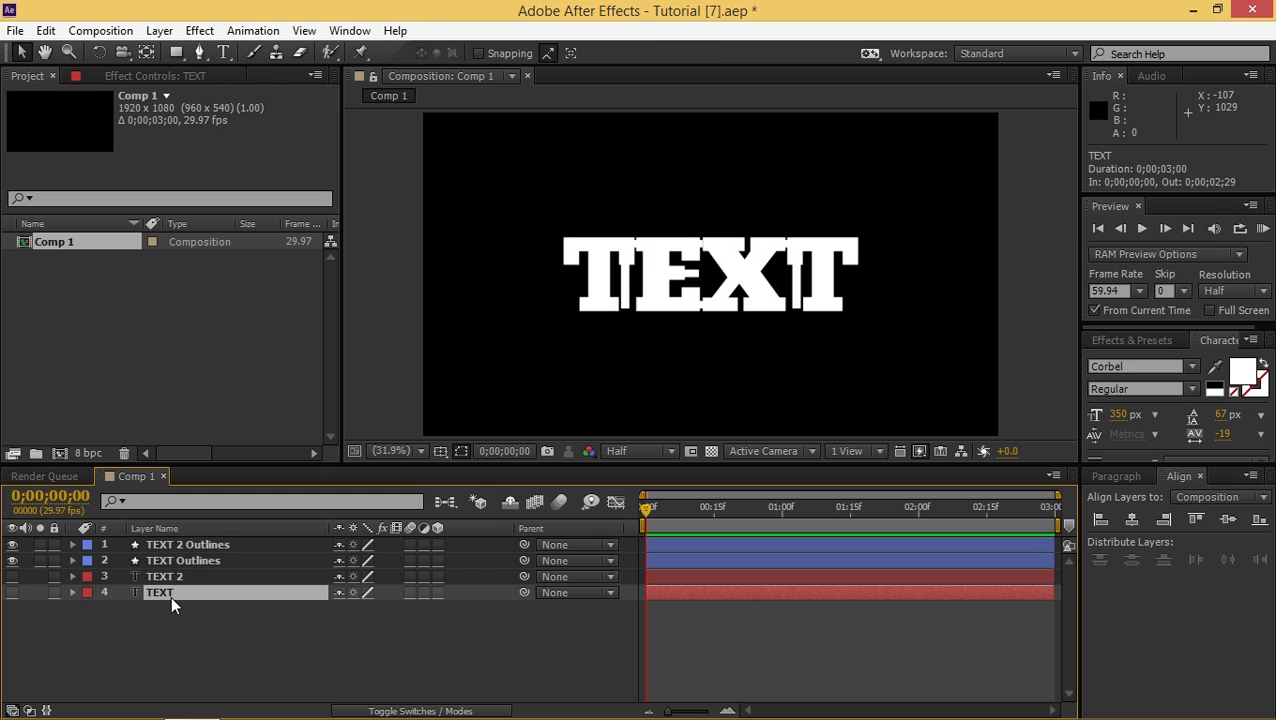
pyautogui.click(164, 576)
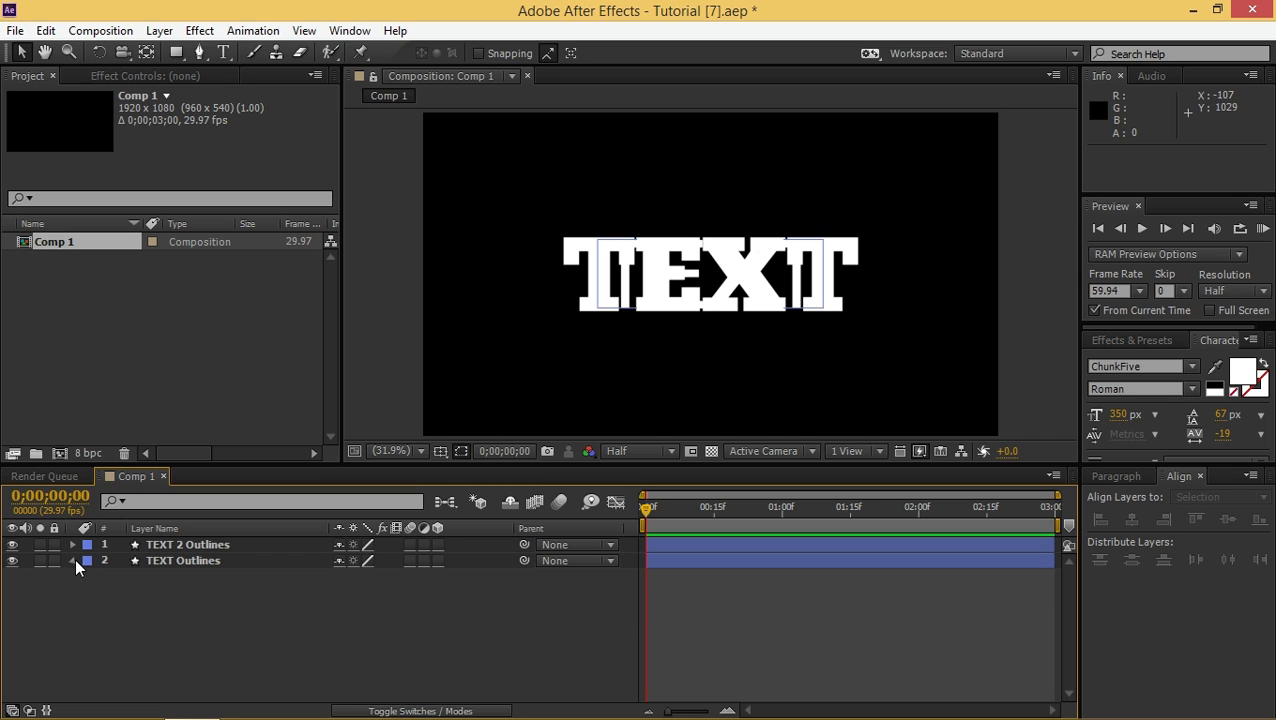
# Expand TEXT Outlines through Contents to the letter T's Path, then reselect the layer
pyautogui.click(72, 560)
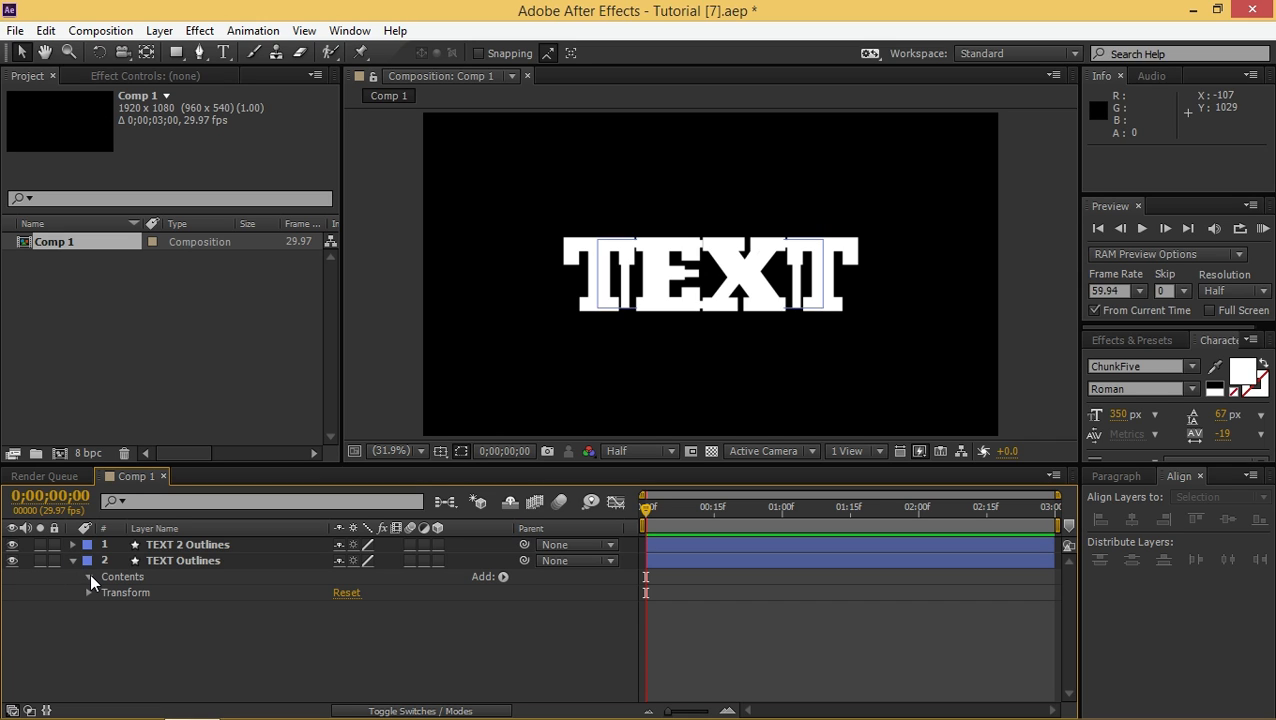
pyautogui.click(88, 576)
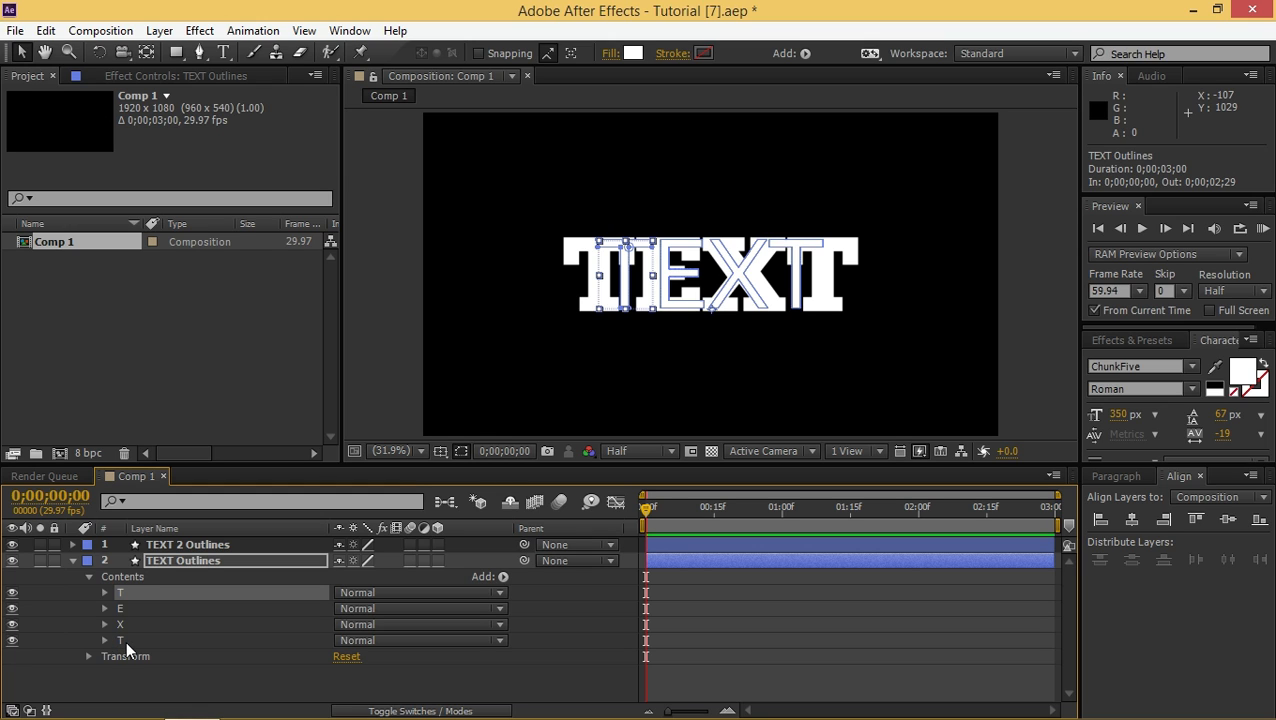
pyautogui.click(105, 592)
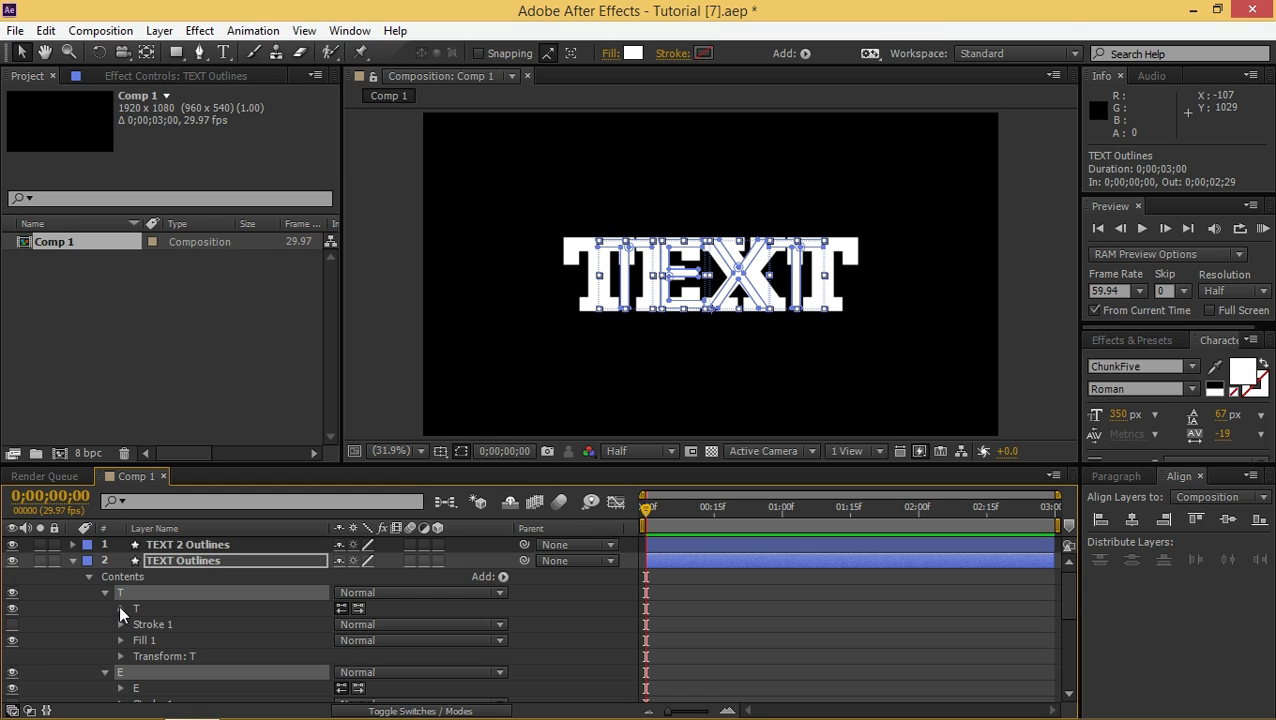
pyautogui.click(135, 608)
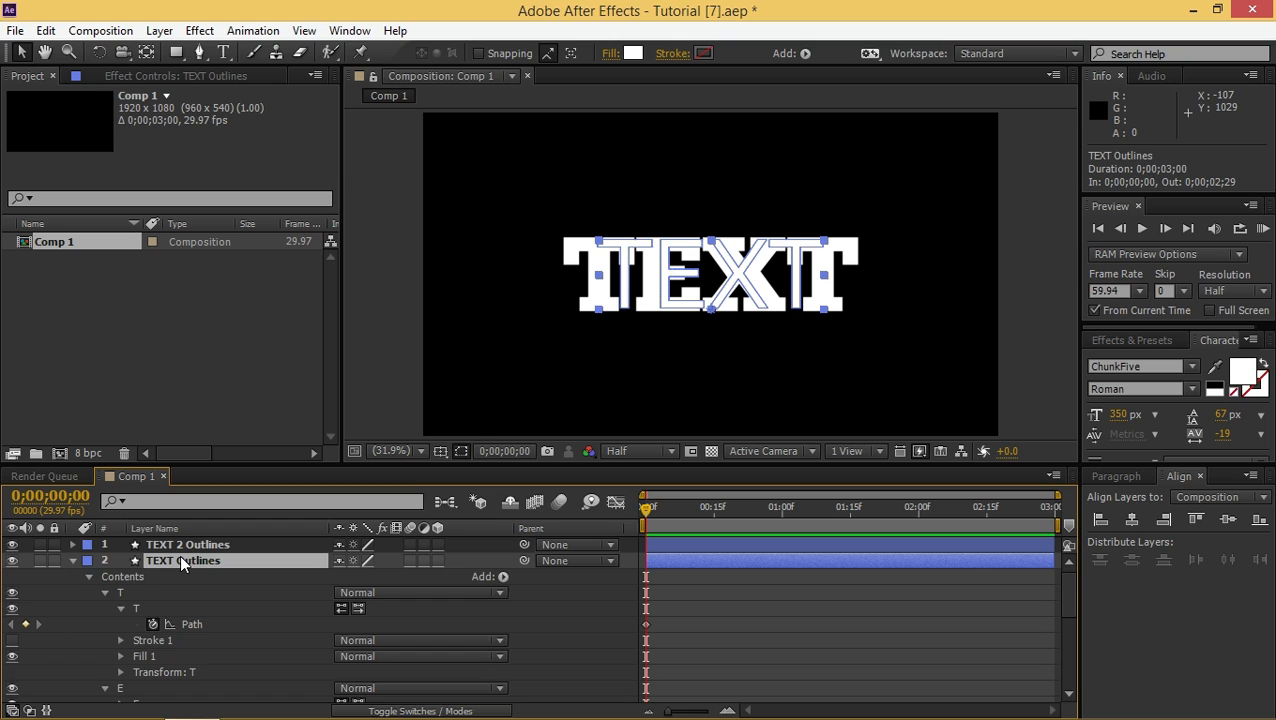
pyautogui.click(71, 560)
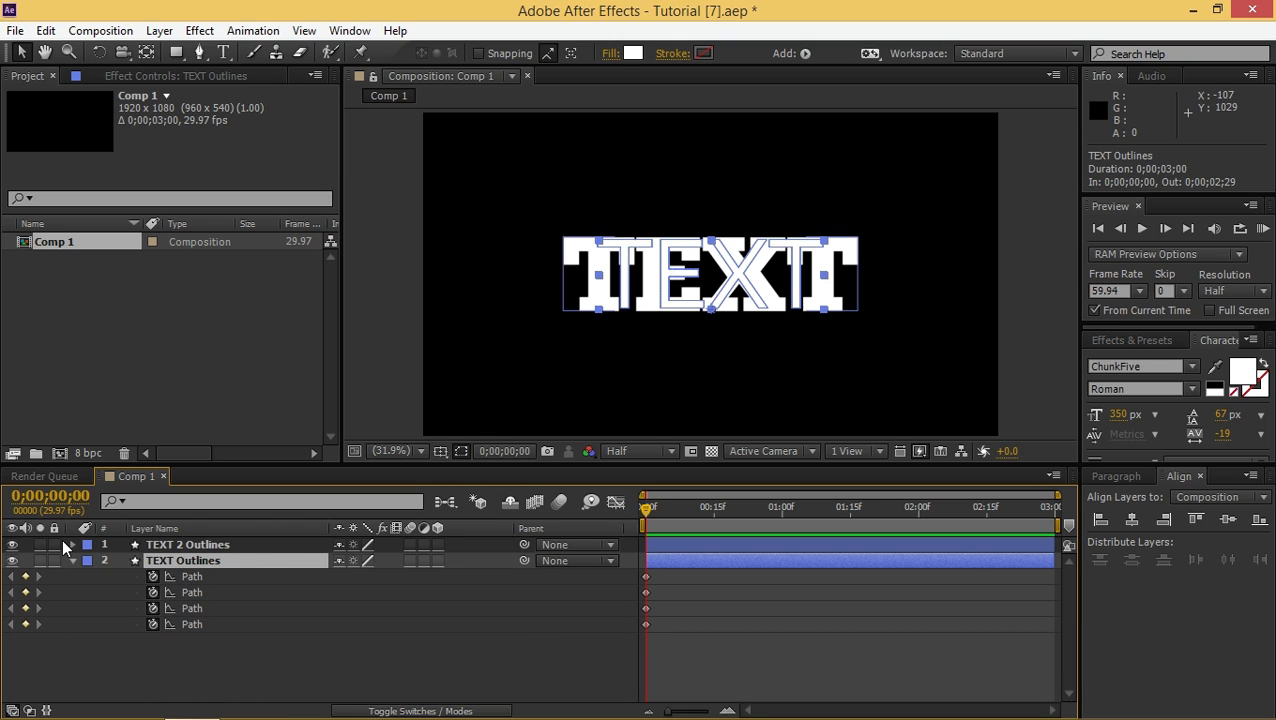
# Expand TEXT 2 Outlines to reveal its letter groups
pyautogui.click(72, 544)
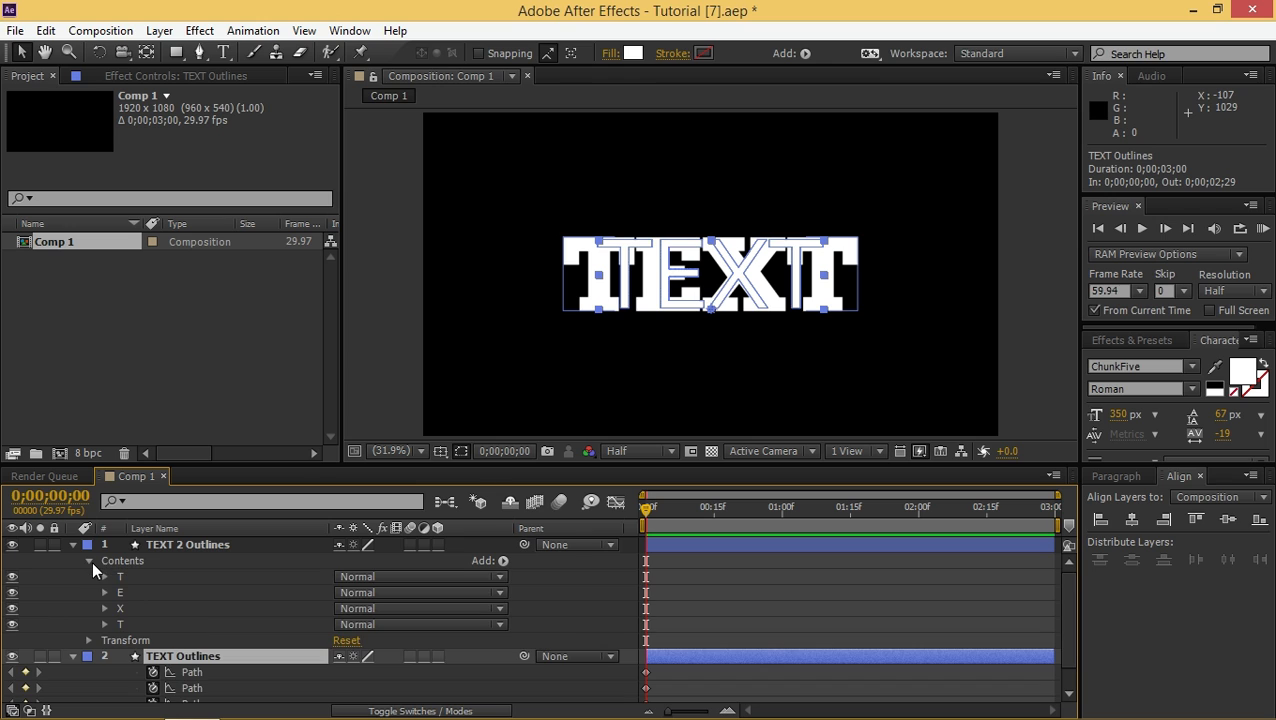
pyautogui.click(186, 544)
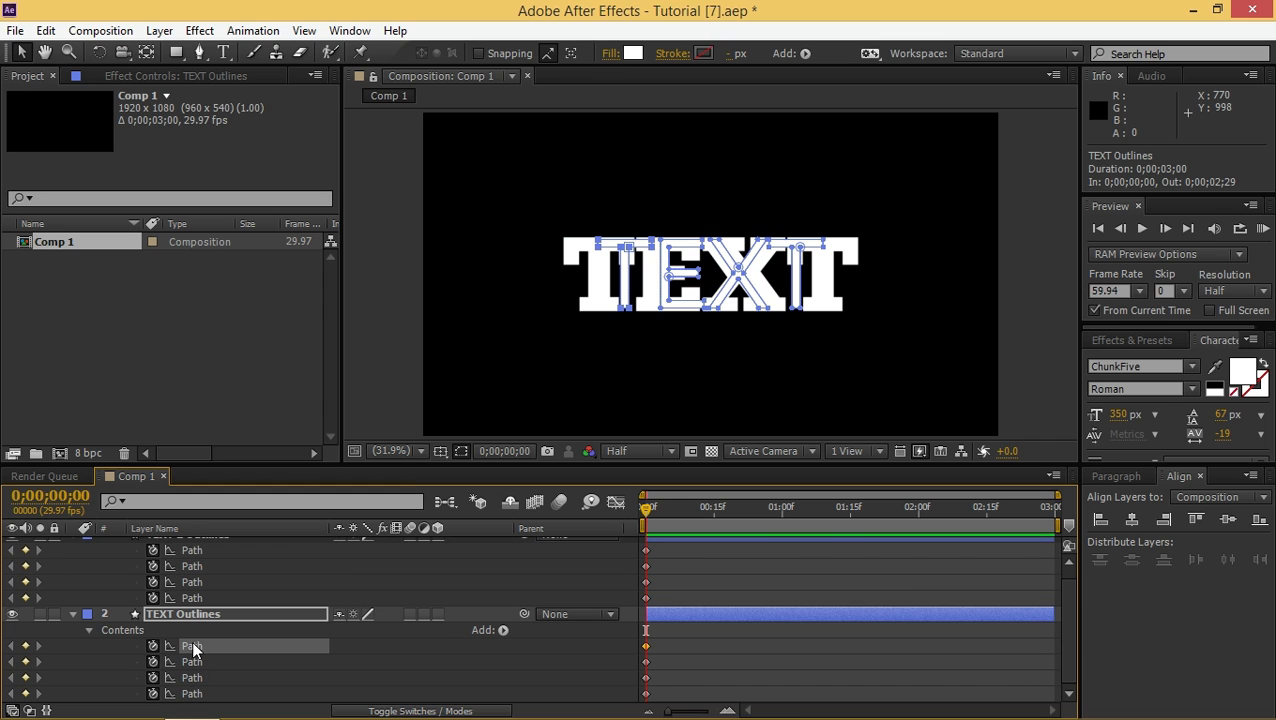
pyautogui.moveTo(660, 535)
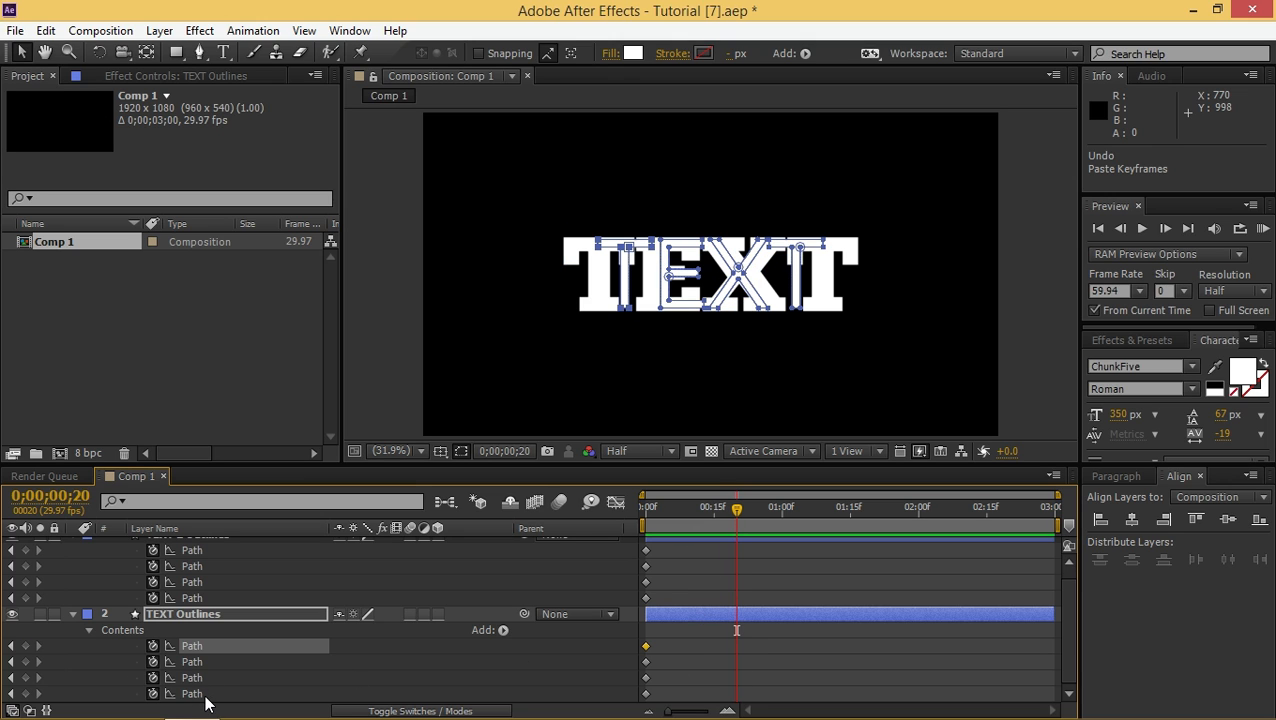
# Paste the copied TEXT 2 path keyframes onto all four TEXT Outlines letter paths
pyautogui.click(200, 693)
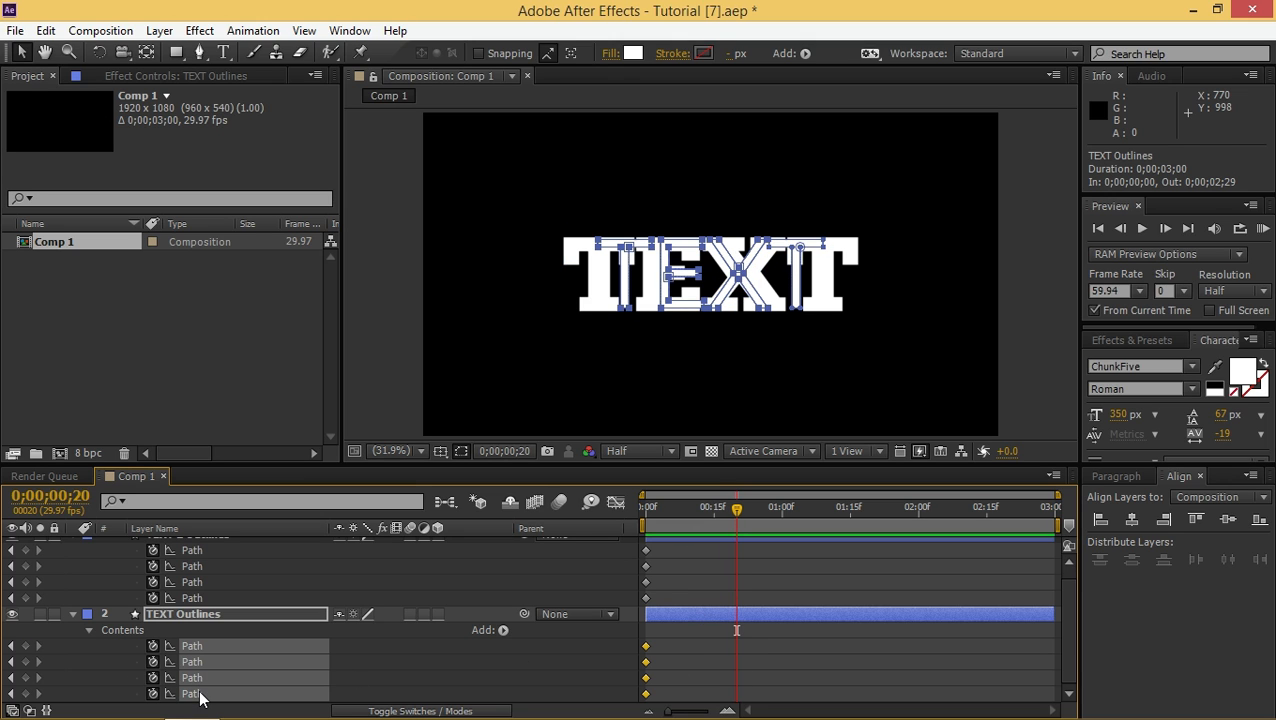
pyautogui.press('ctrl+v')
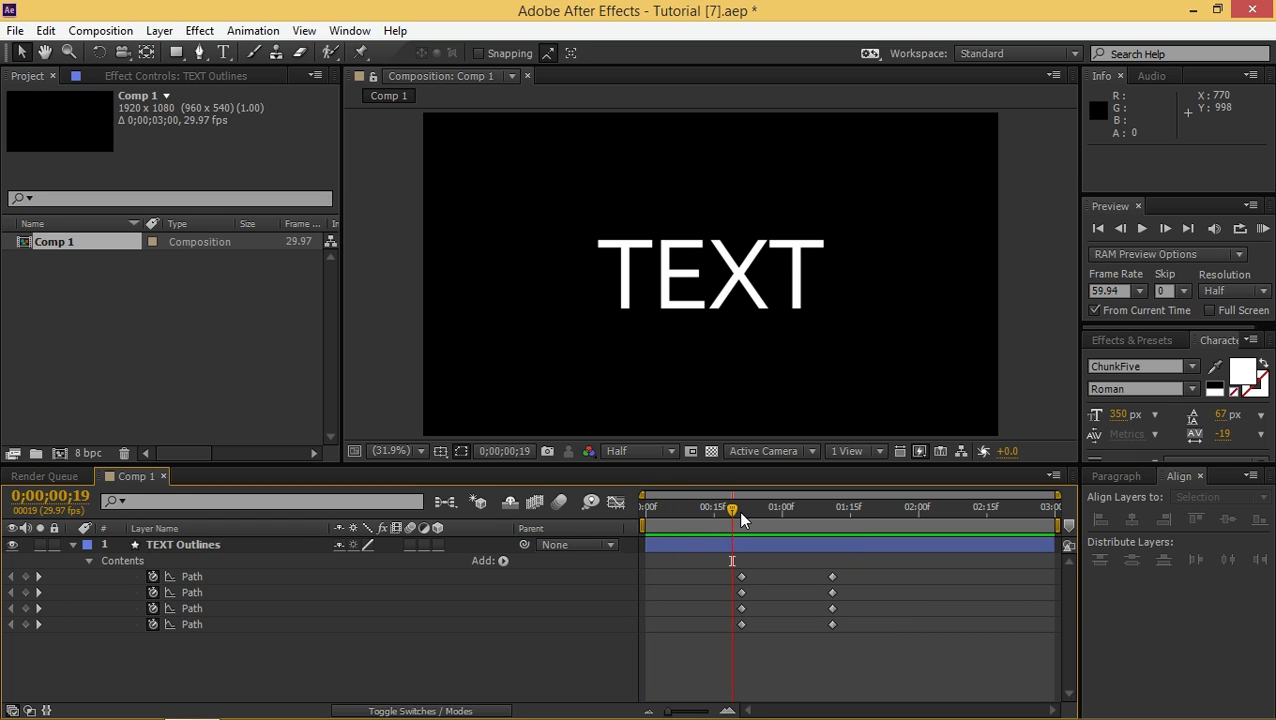
# Make the T stem's top vertex the first vertex at both thin and heavy keyframes
pyautogui.click(183, 544)
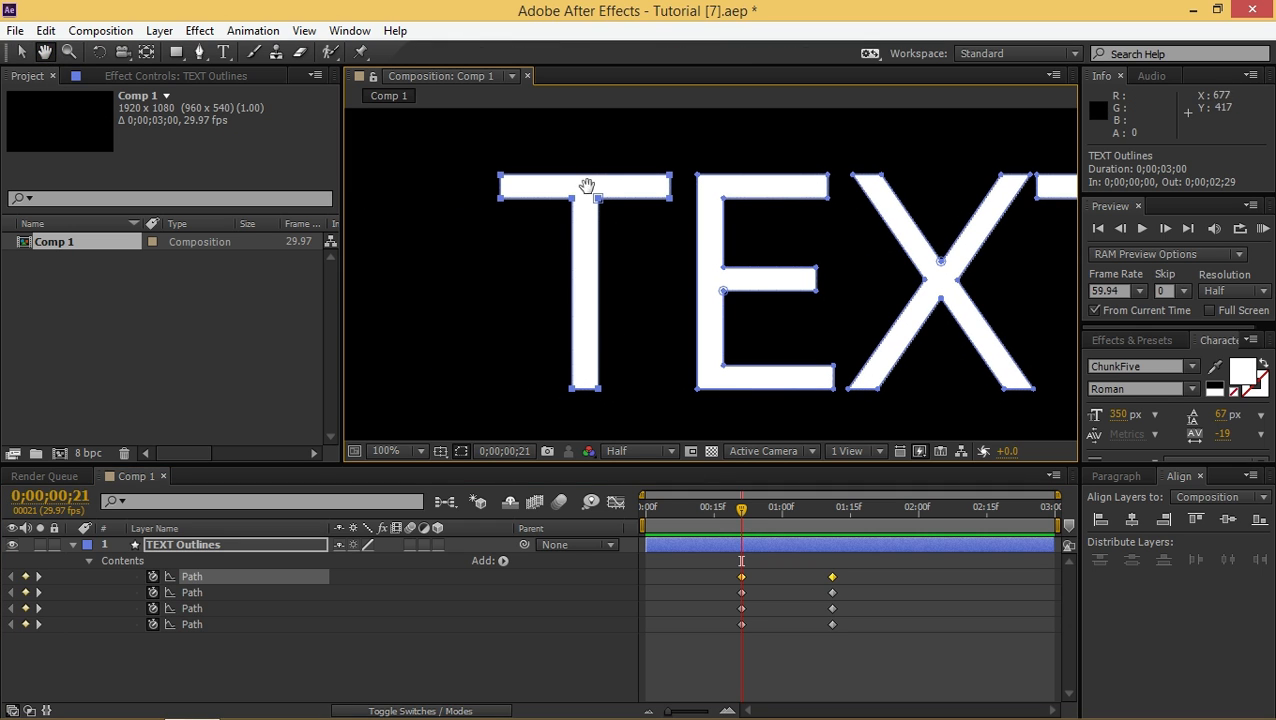
pyautogui.click(223, 51)
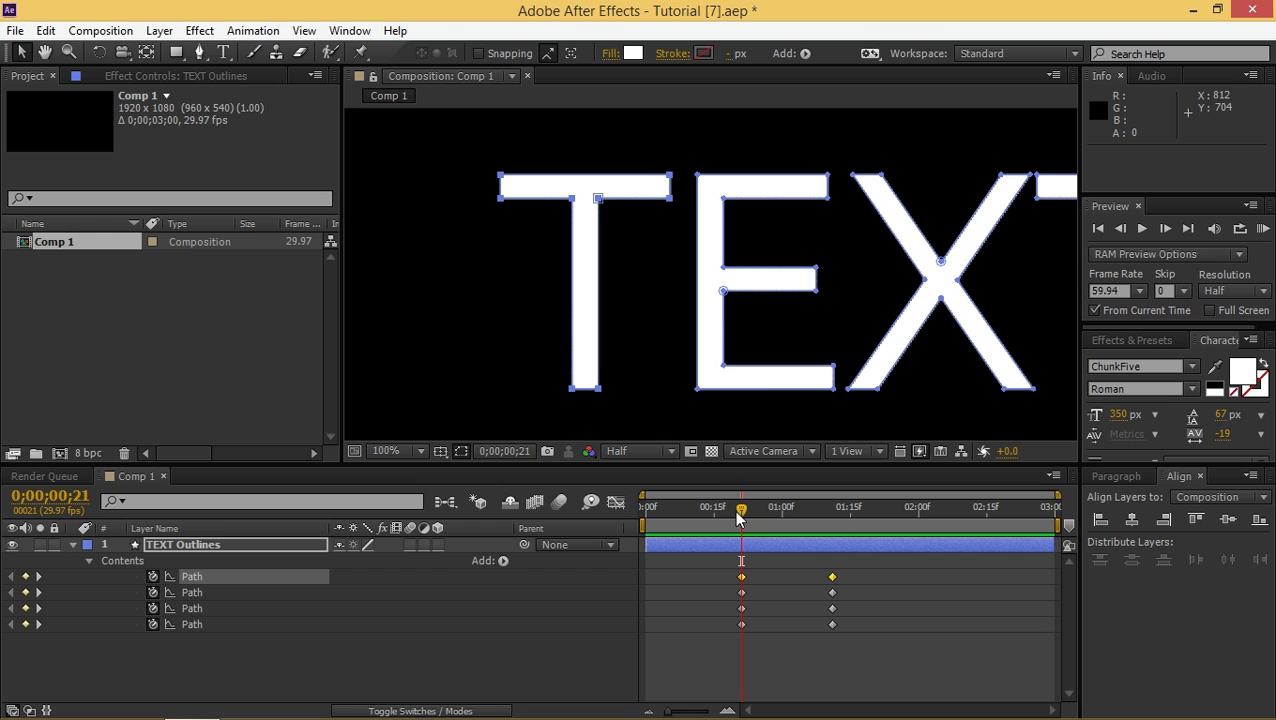
pyautogui.click(835, 508)
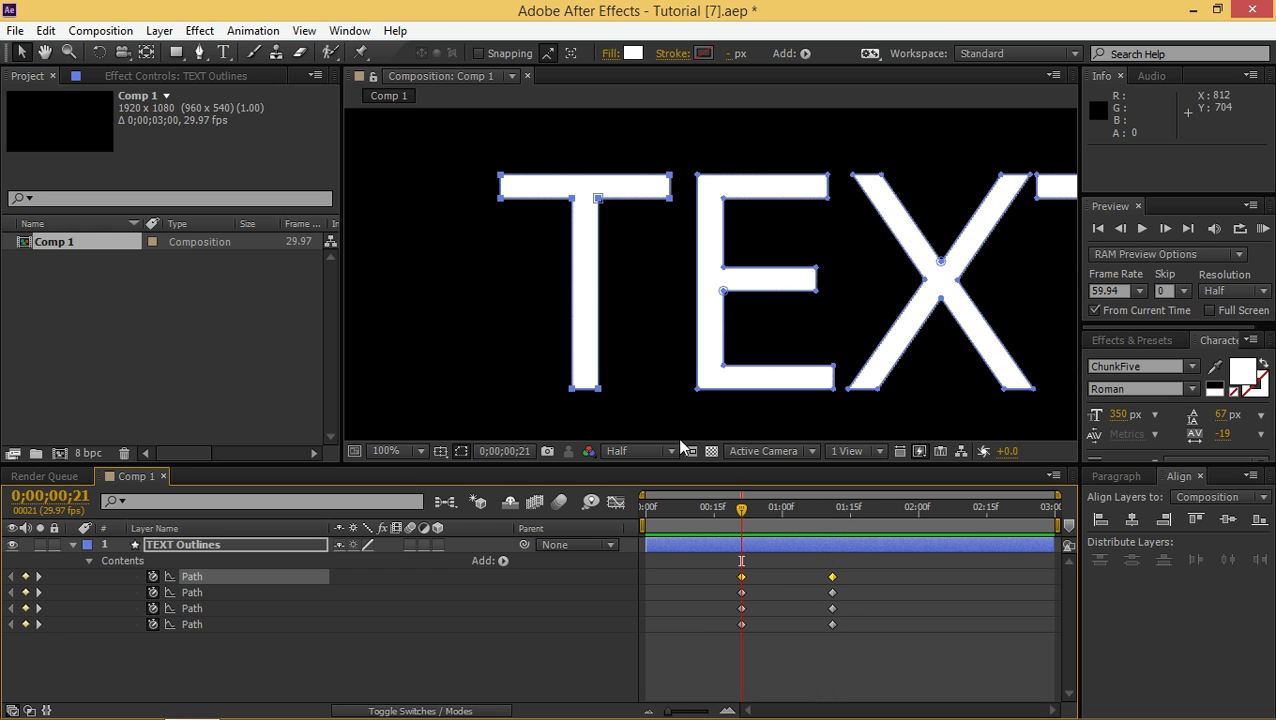
pyautogui.moveTo(587, 188)
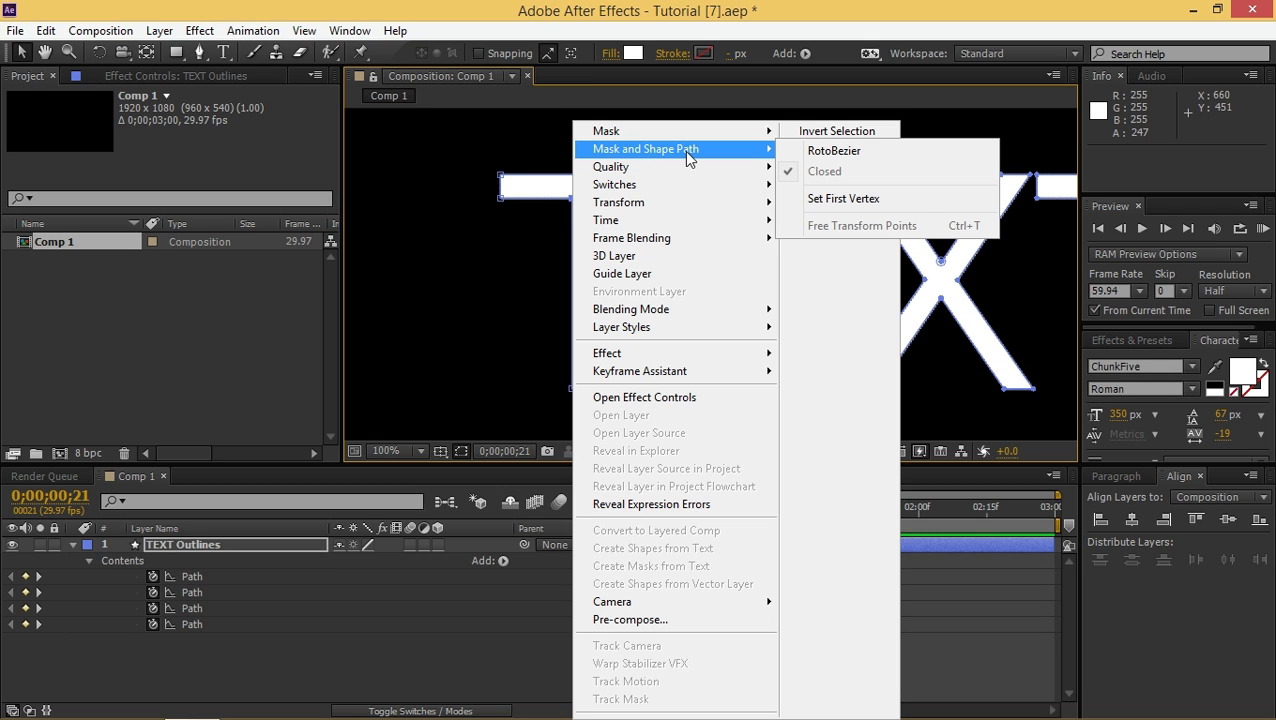
pyautogui.moveTo(848, 168)
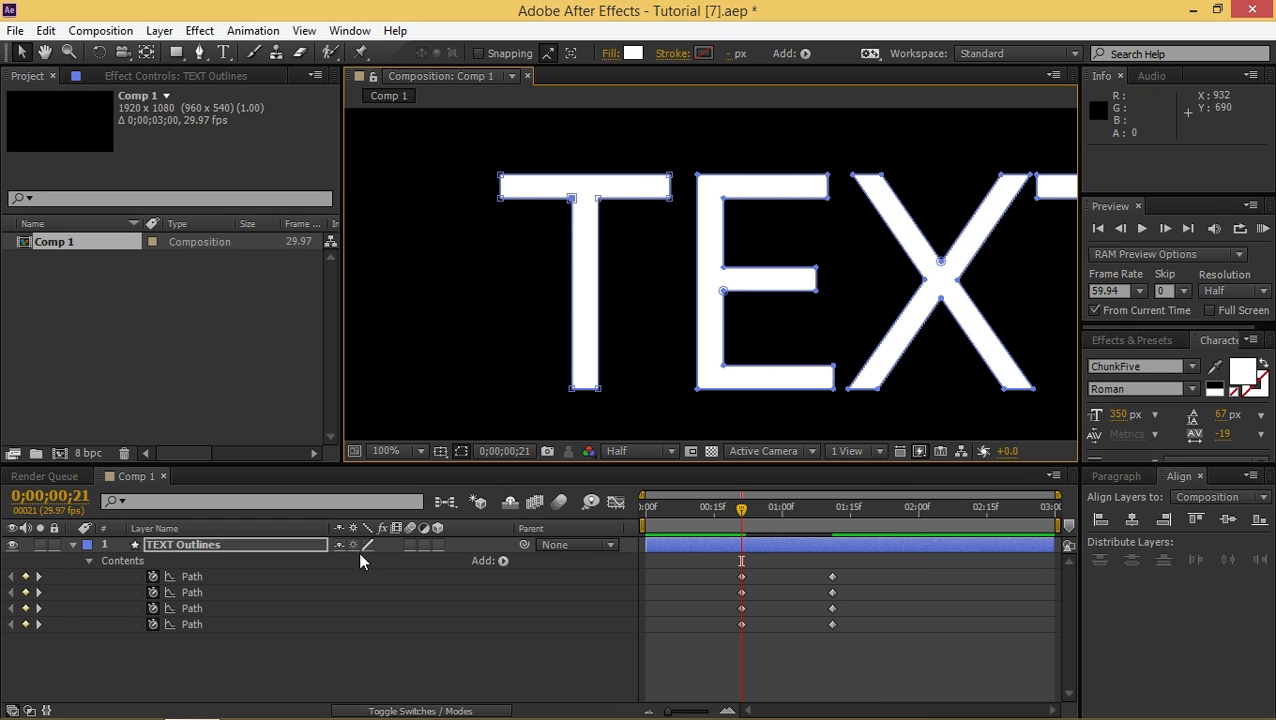
pyautogui.moveTo(741, 509); pyautogui.dragTo(832, 509)
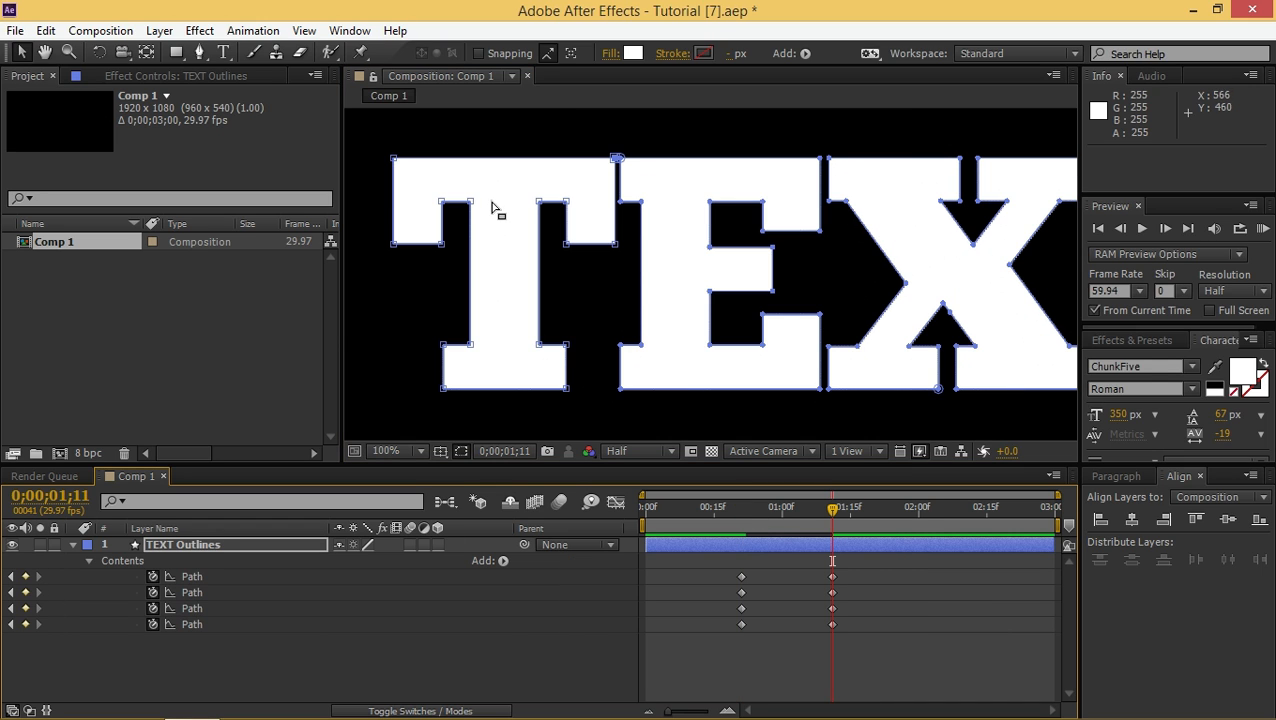
pyautogui.moveTo(475, 207)
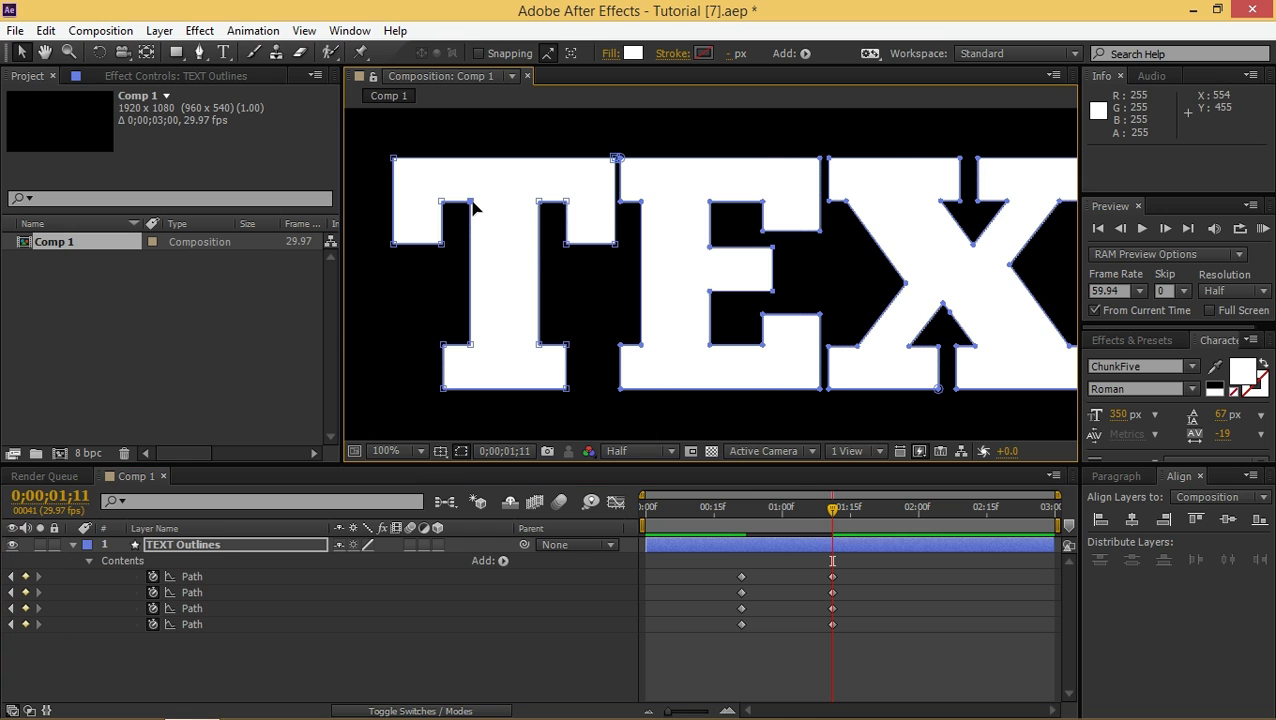
pyautogui.rightClick(475, 207)
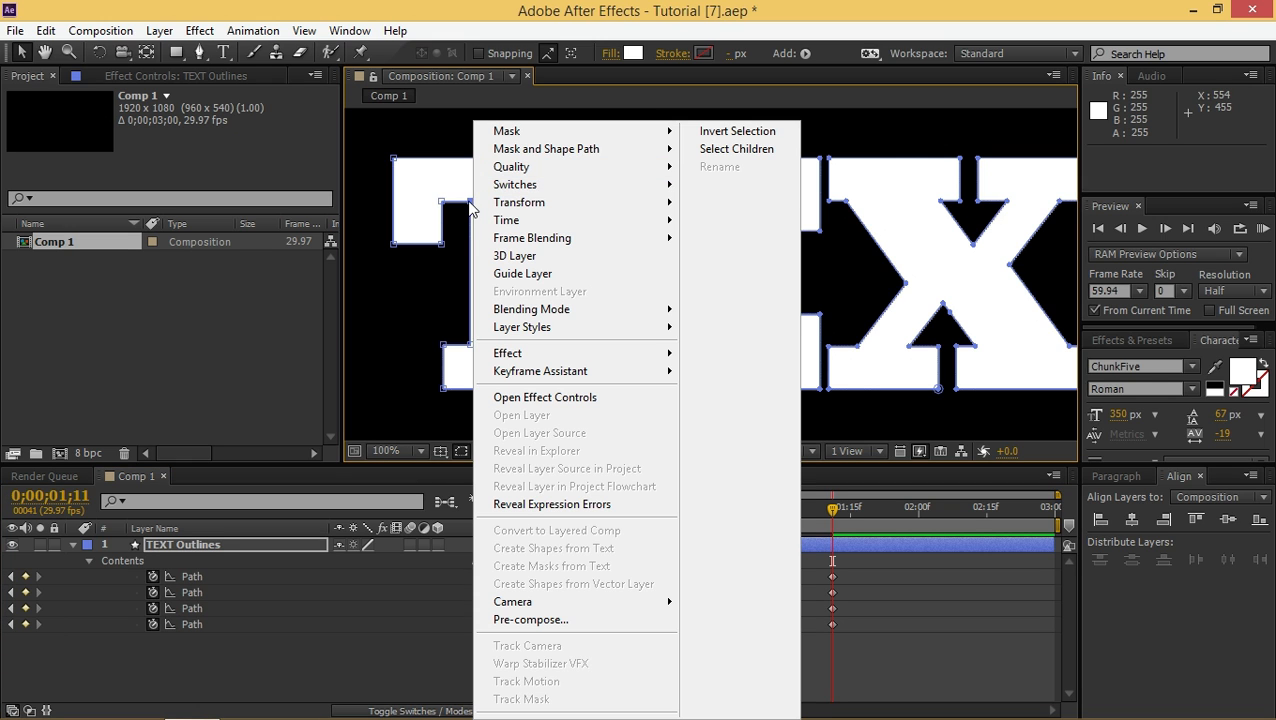
pyautogui.moveTo(542, 148)
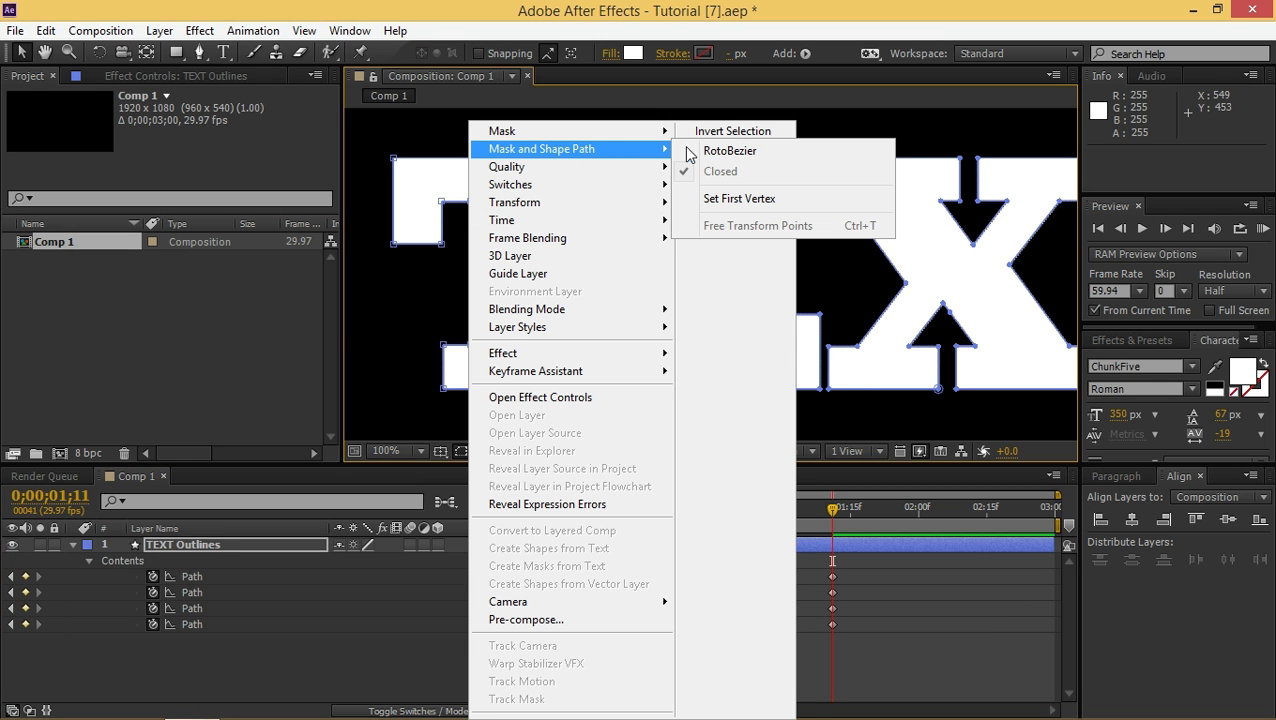
pyautogui.click(739, 198)
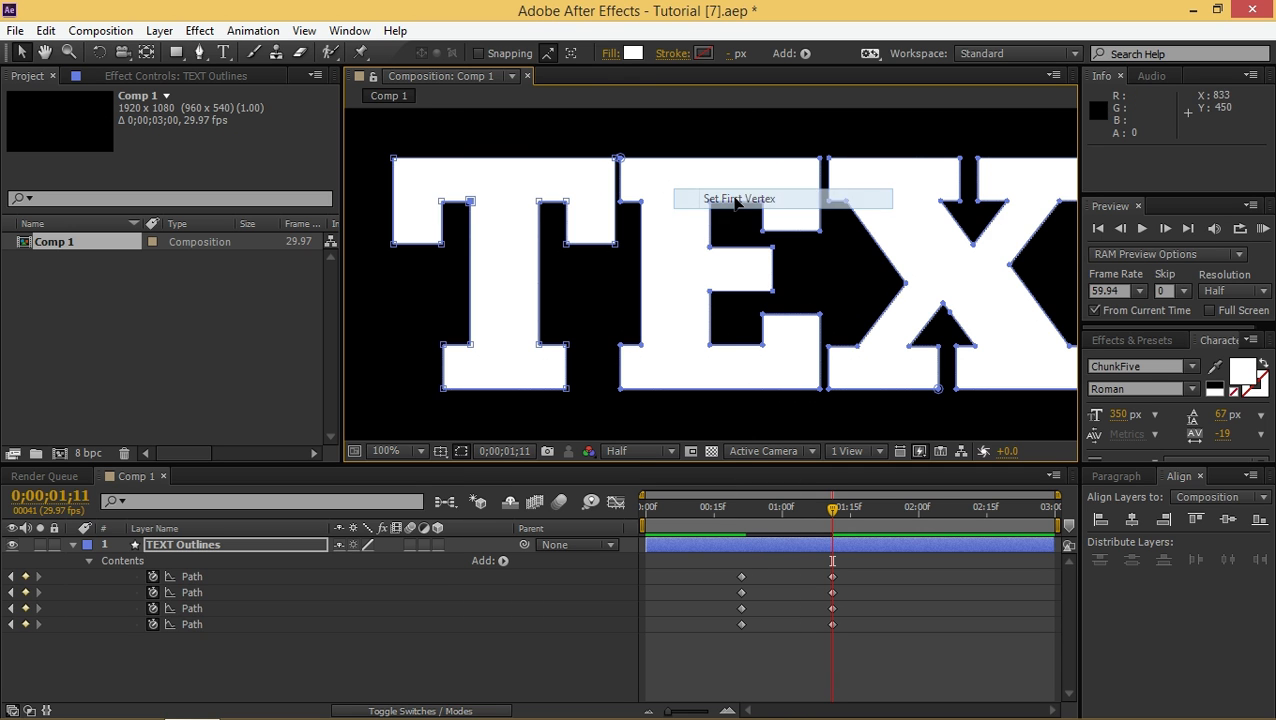
pyautogui.moveTo(833, 510); pyautogui.dragTo(750, 510)
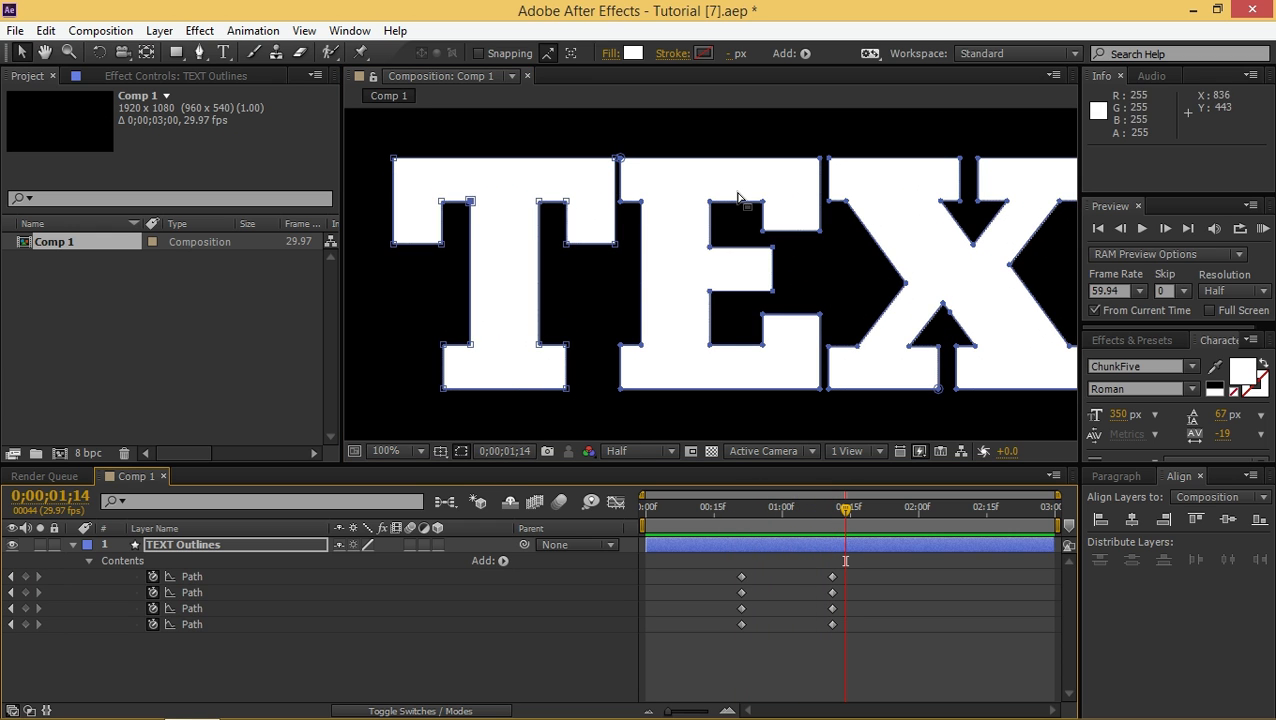
pyautogui.moveTo(770, 618)
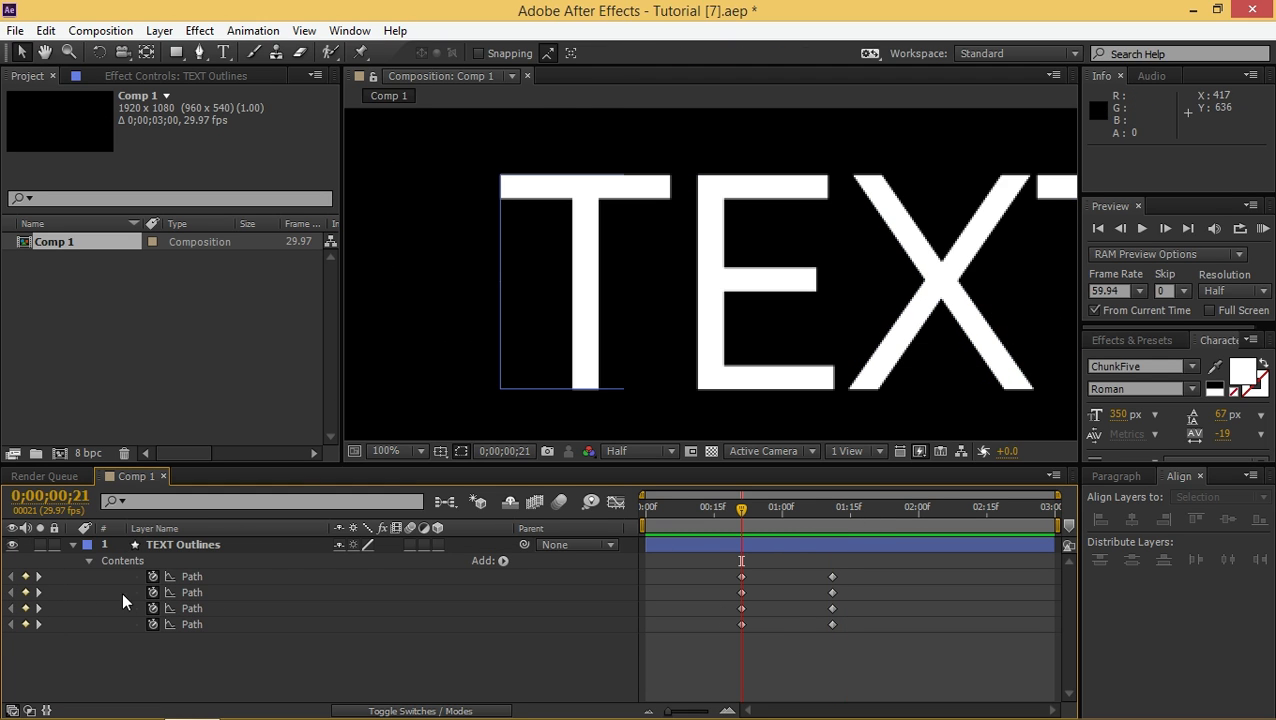
# Set the E path's first vertex, then scrub the morph, where X still twists
pyautogui.click(182, 544)
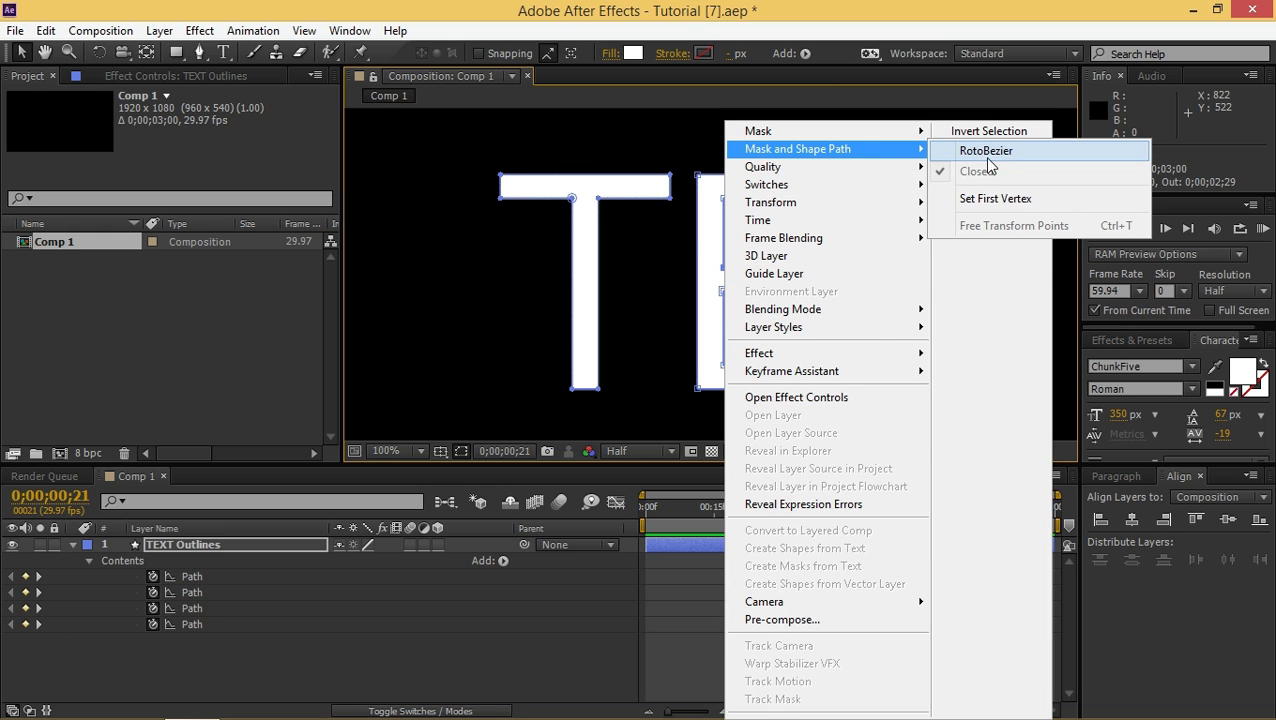
pyautogui.click(985, 150)
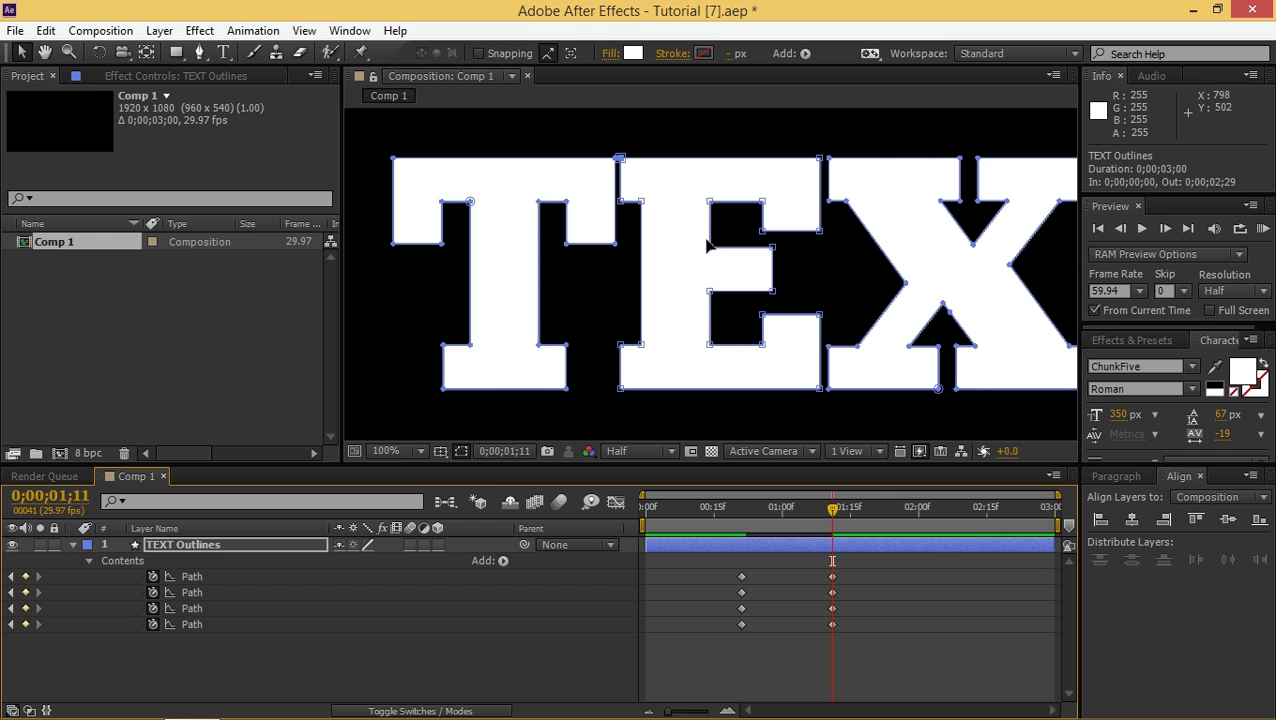
pyautogui.moveTo(713, 257)
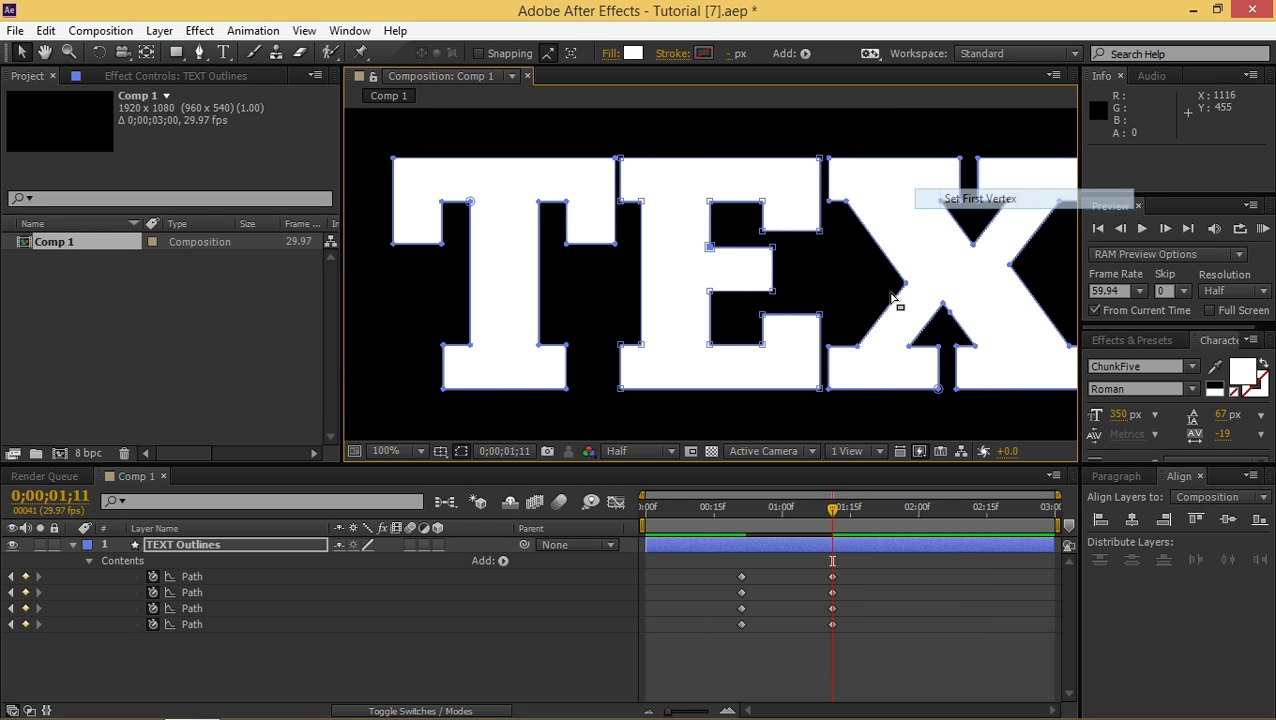
pyautogui.moveTo(832, 508); pyautogui.dragTo(855, 508)
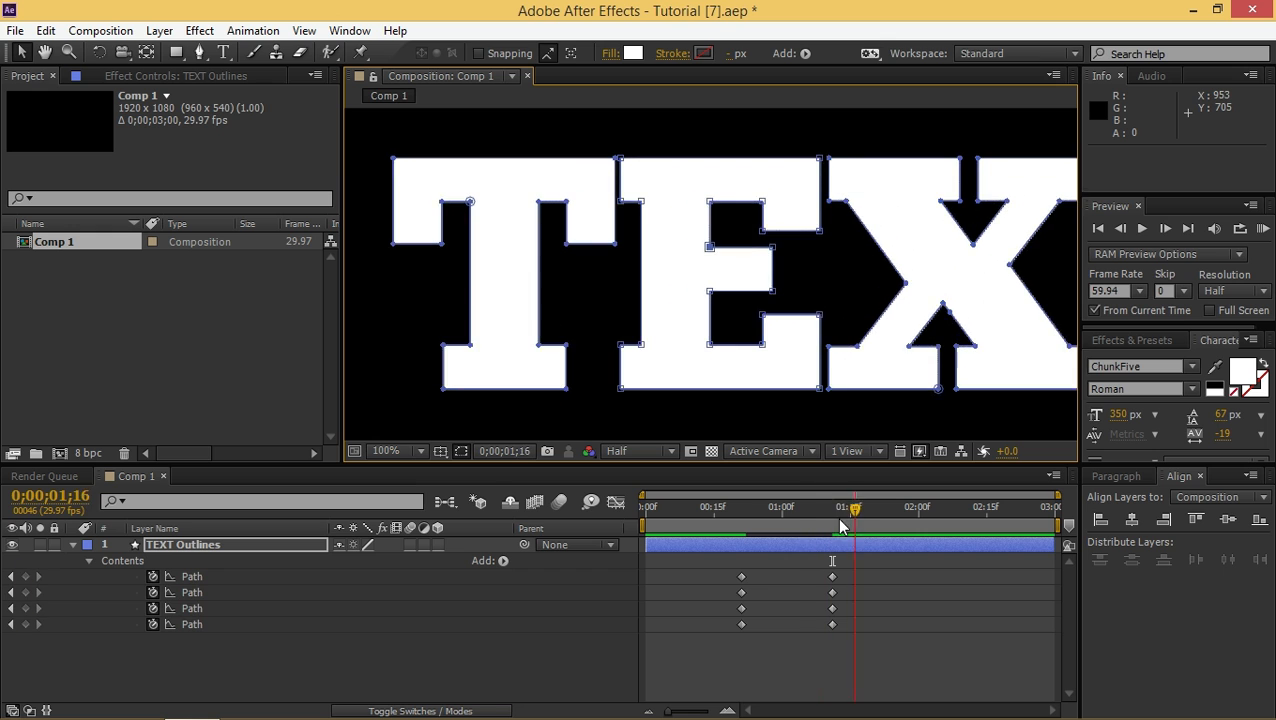
pyautogui.moveTo(855, 520); pyautogui.dragTo(800, 520)
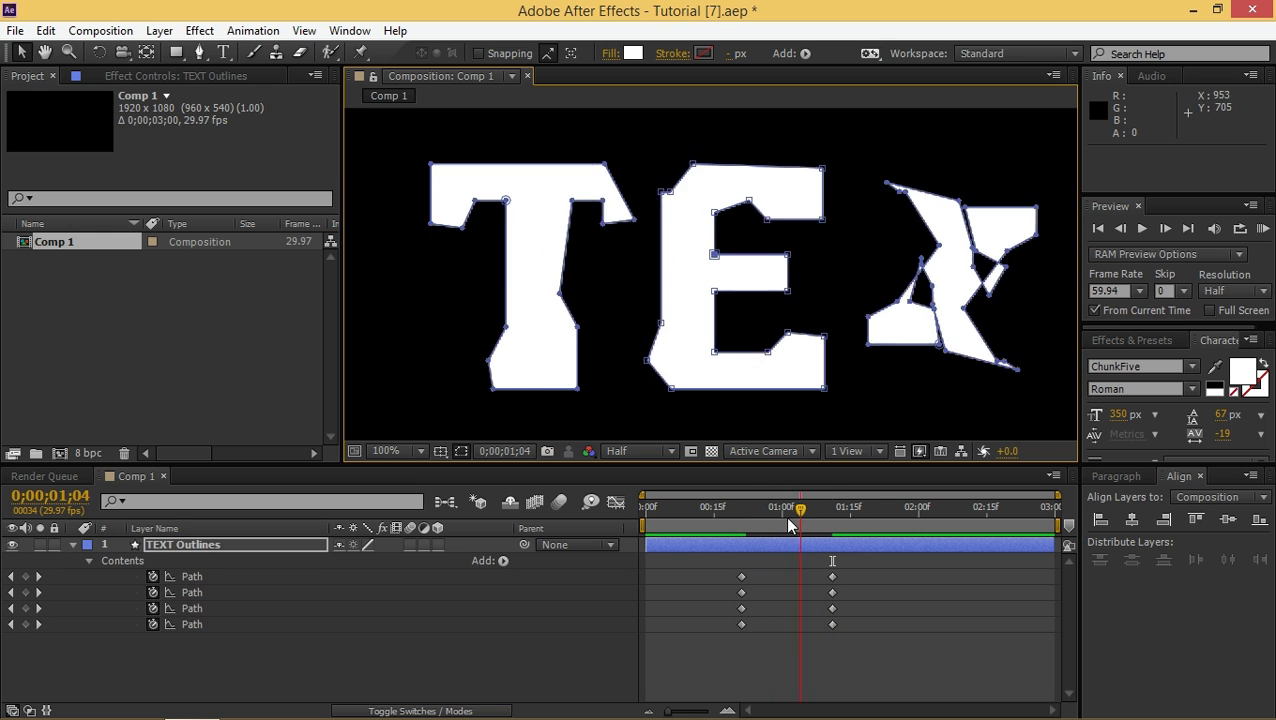
pyautogui.moveTo(801, 508); pyautogui.dragTo(832, 508)
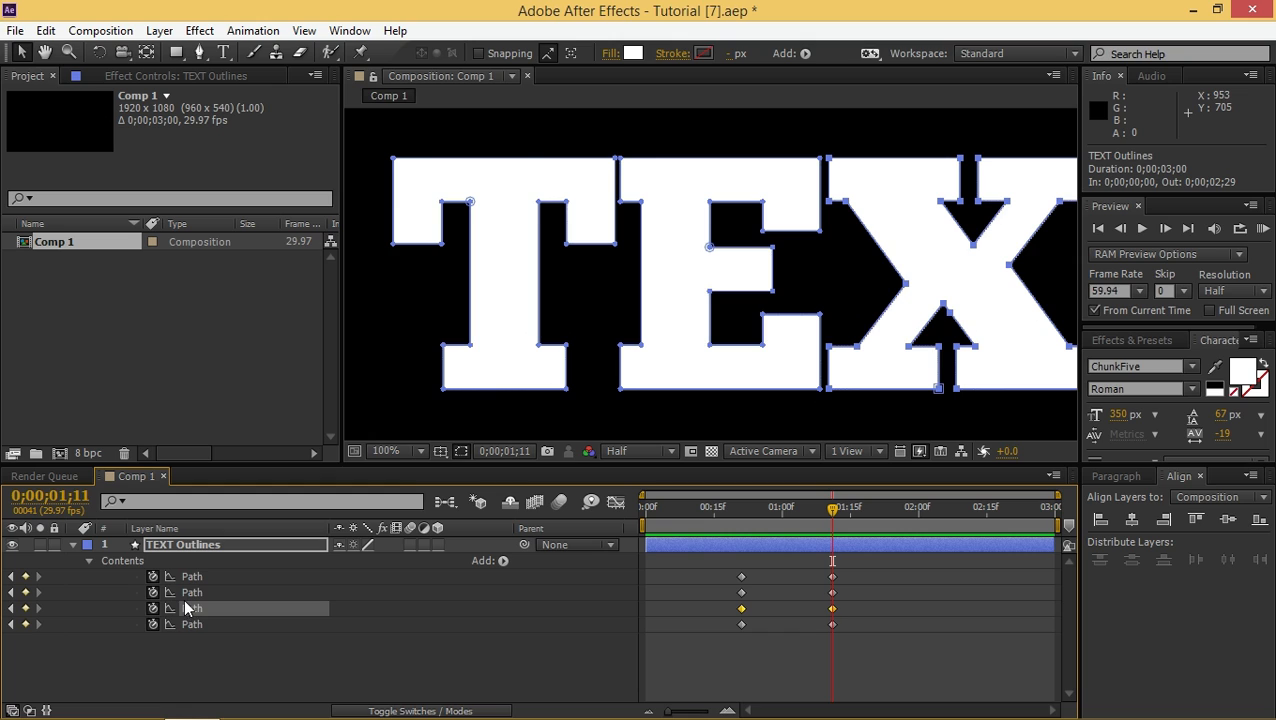
pyautogui.moveTo(951, 359)
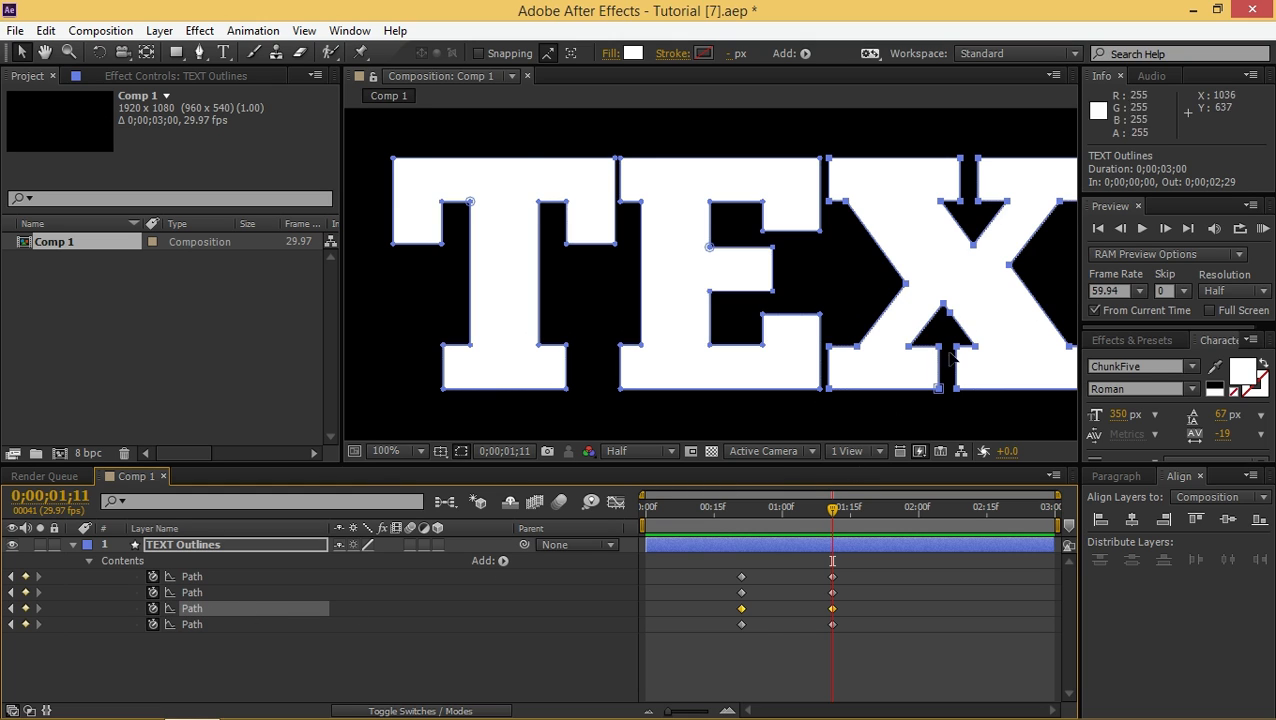
pyautogui.moveTo(1015, 272)
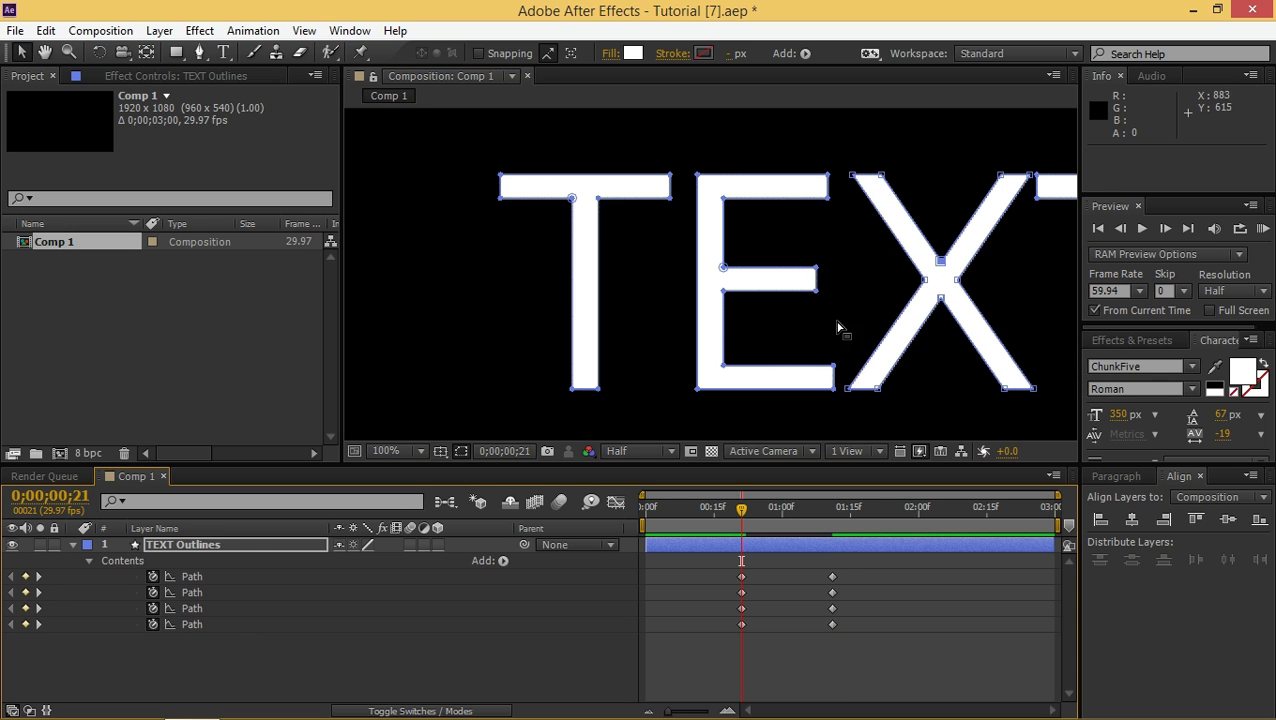
# Set the chosen point as the X letter path's first vertex
pyautogui.rightClick(840, 328)
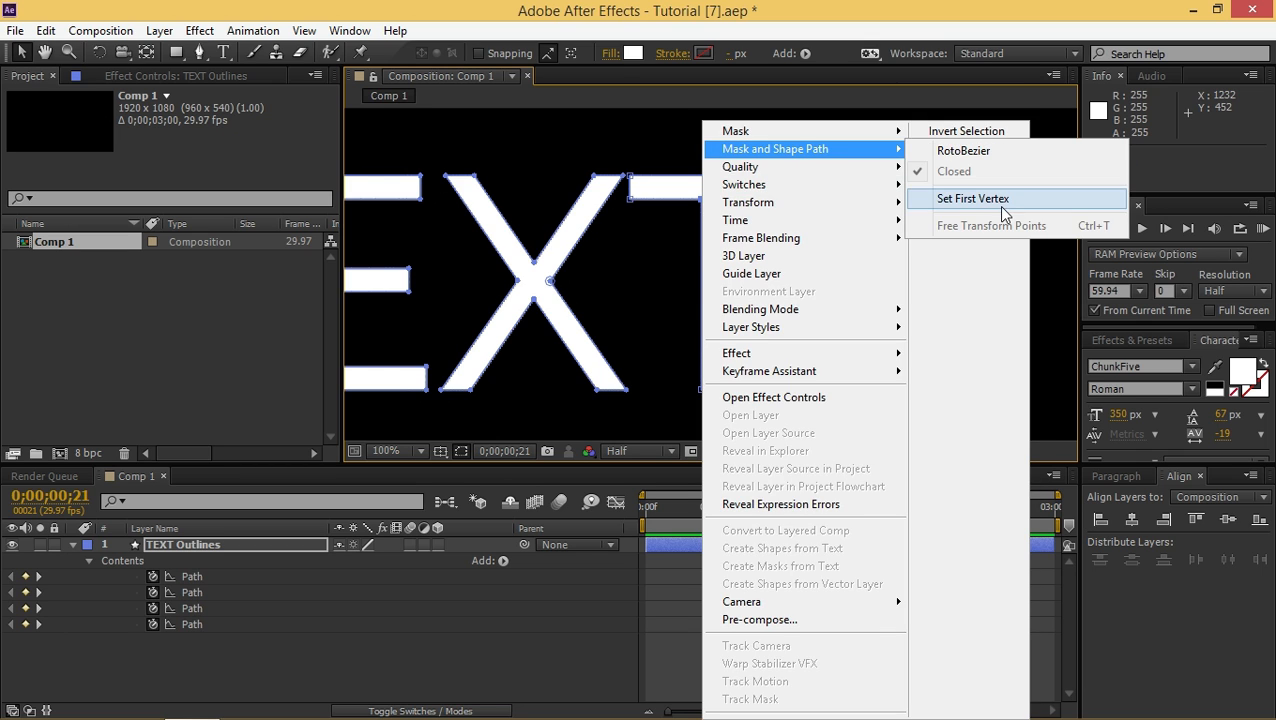
pyautogui.click(385, 450)
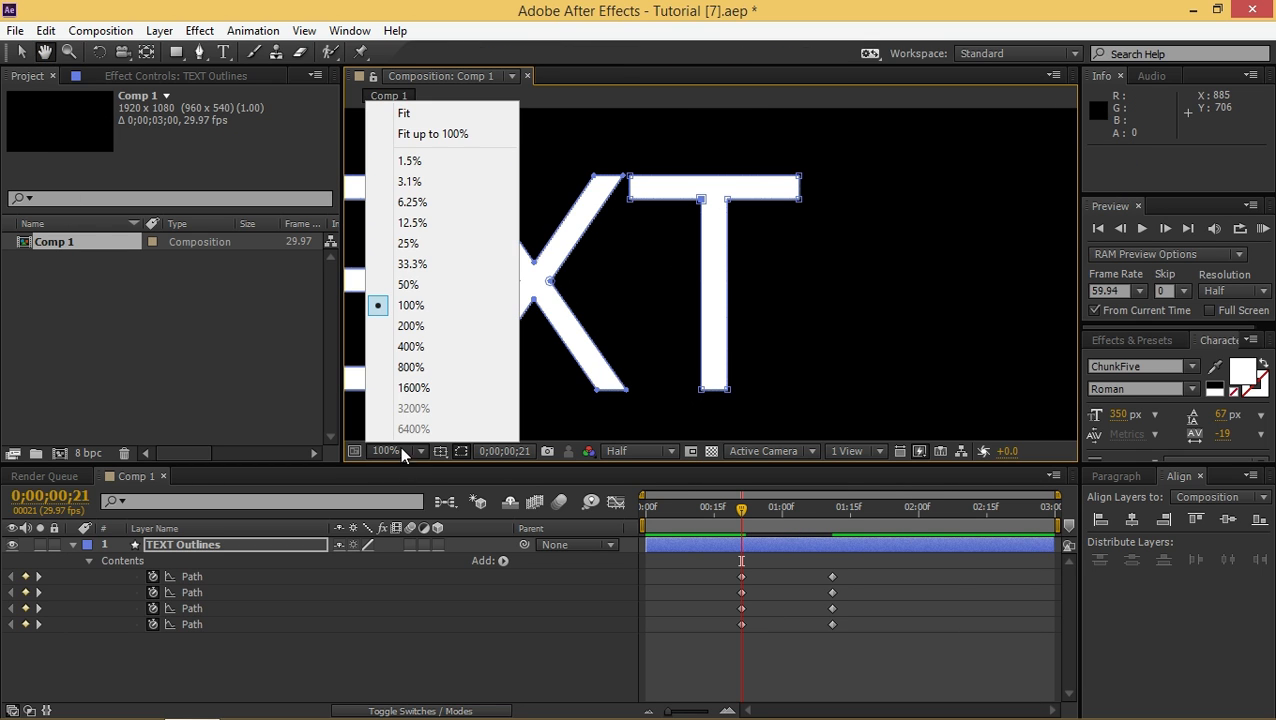
# Fit the composition in the viewer, return to the first frame, and RAM-preview the morph
pyautogui.click(404, 112)
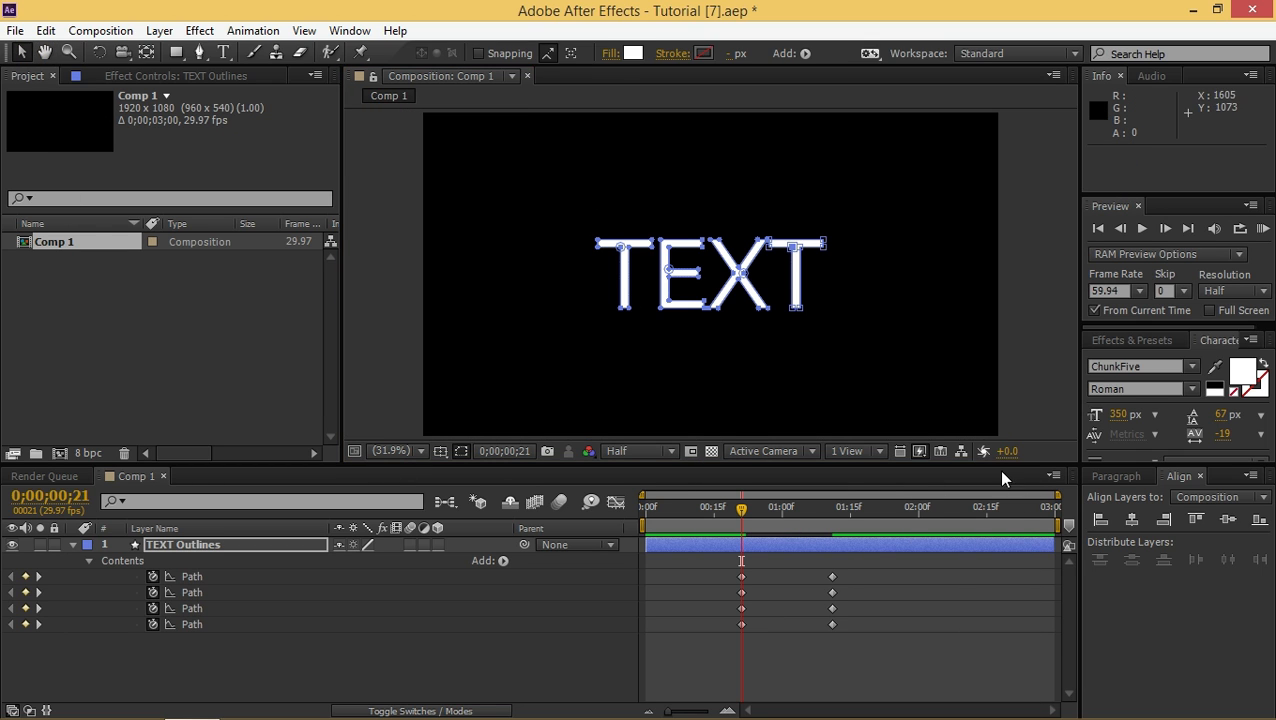
pyautogui.click(1262, 228)
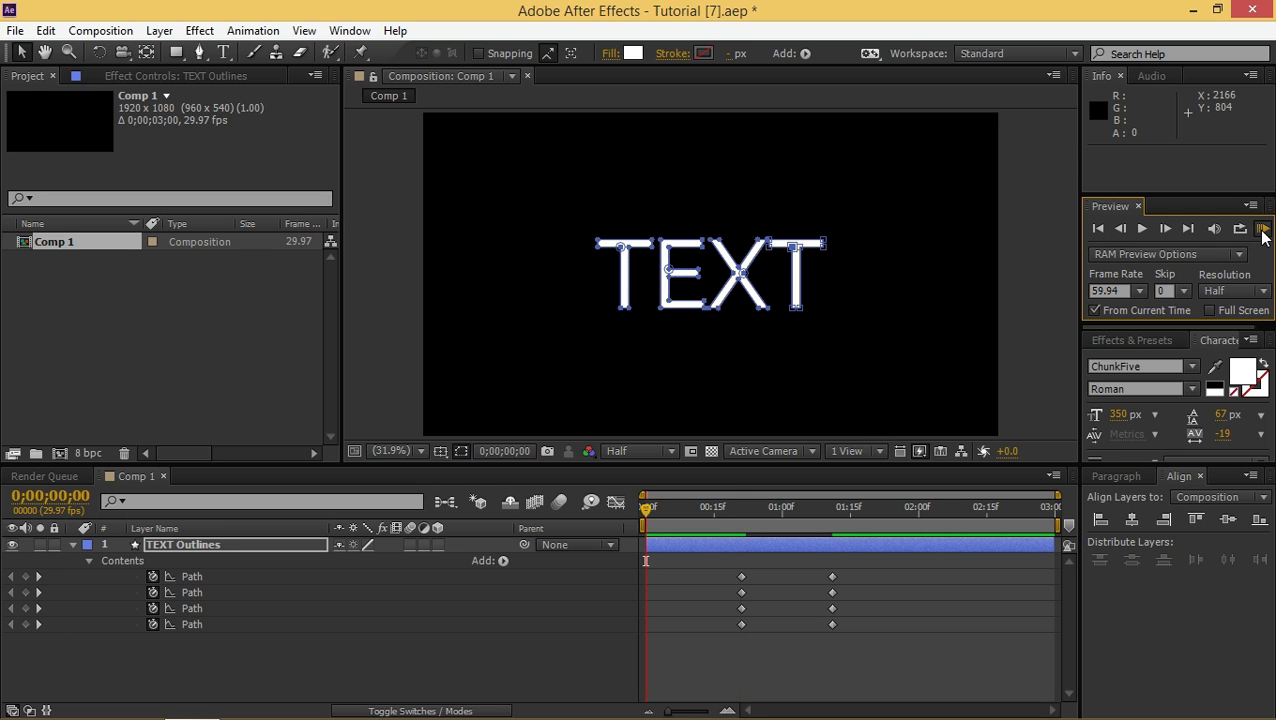
pyautogui.click(1262, 229)
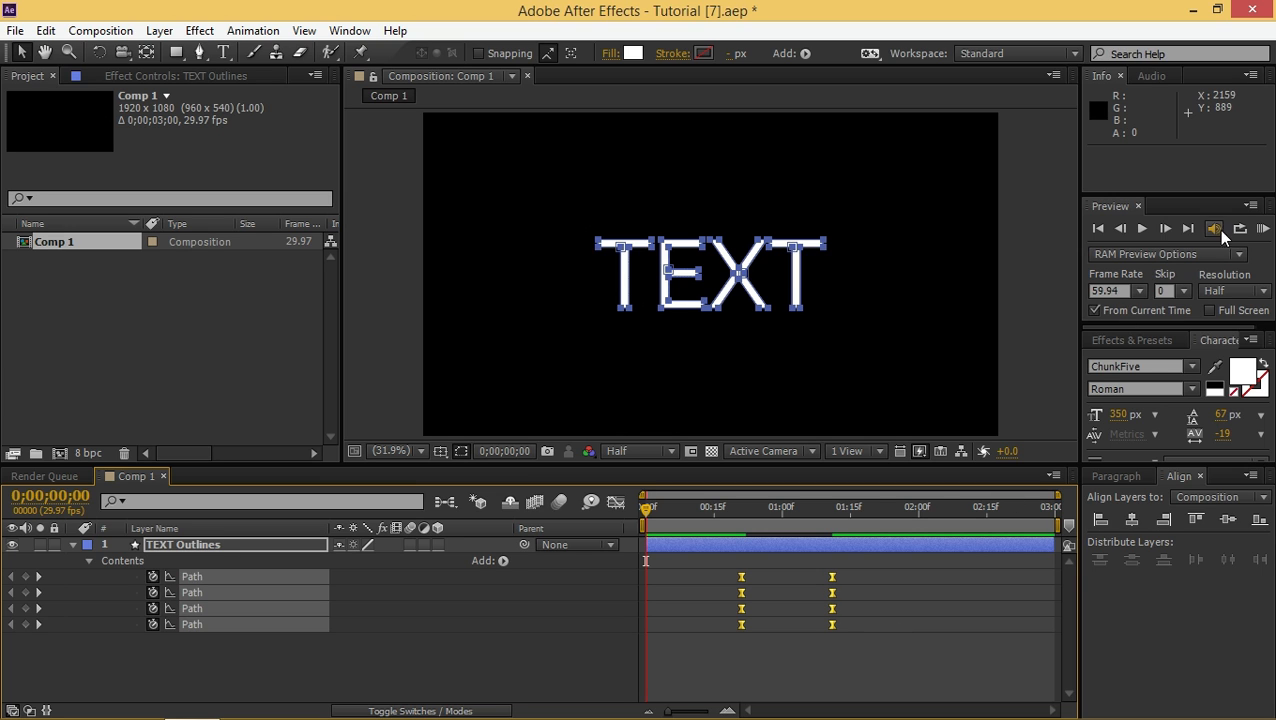
pyautogui.click(1263, 228)
pyautogui.write('B')
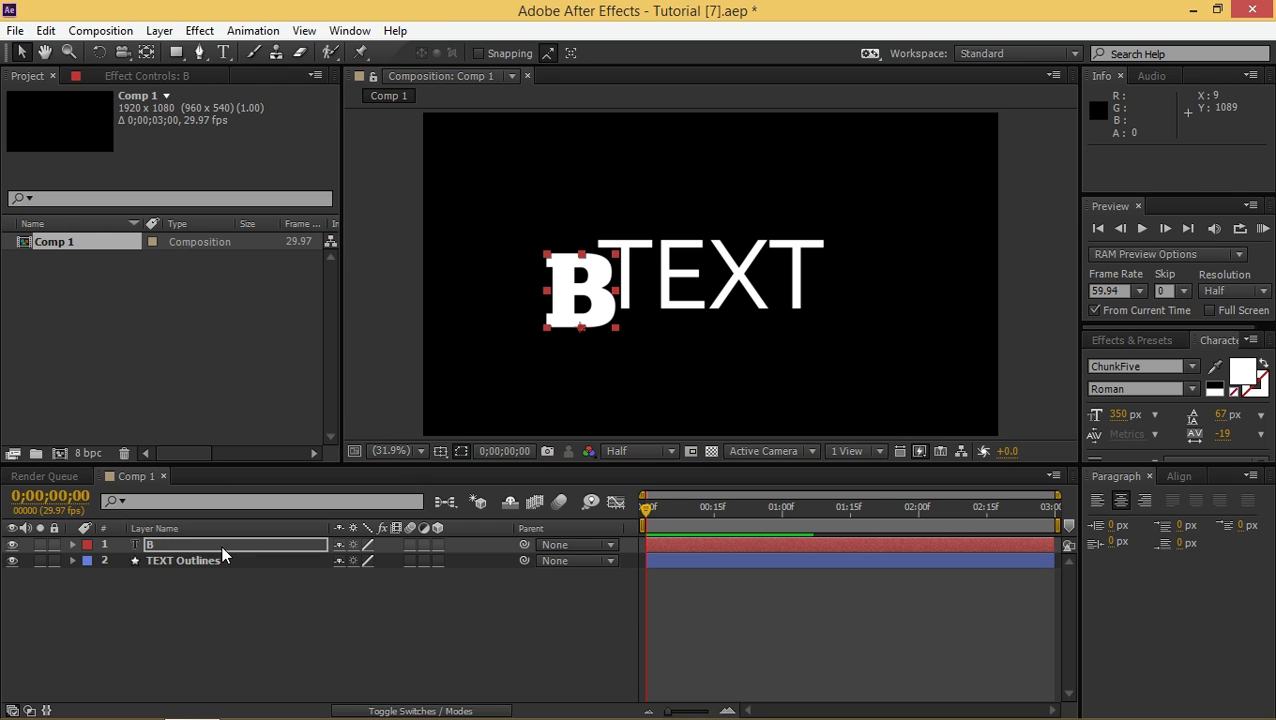
# Convert the B text layer into B Outlines, delete the original layer, and expand its contents
pyautogui.rightClick(149, 544)
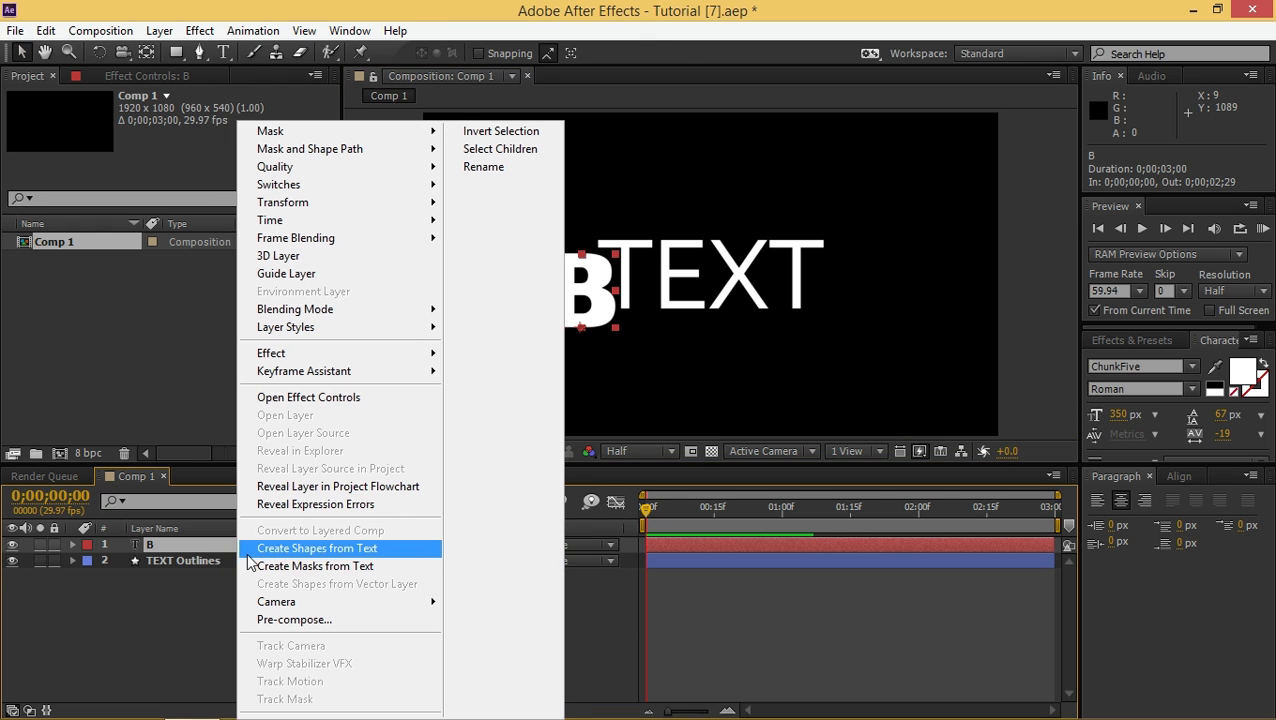
pyautogui.click(316, 548)
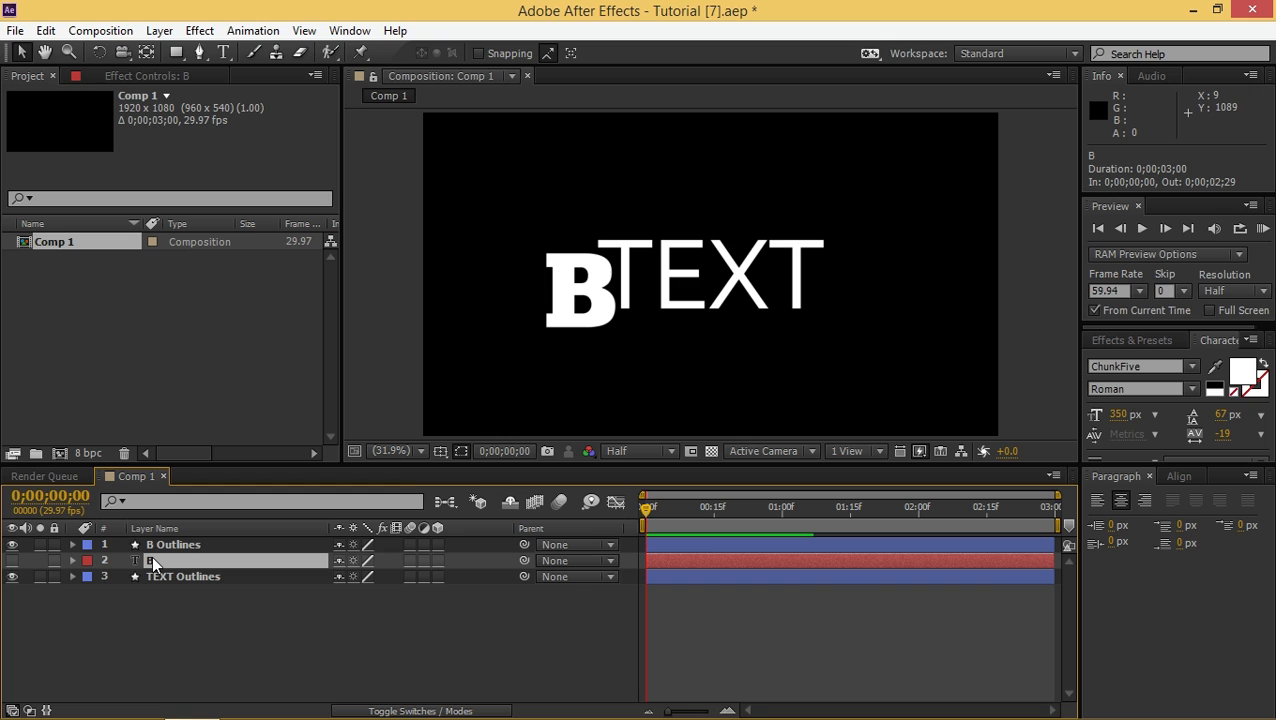
pyautogui.press('Delete')
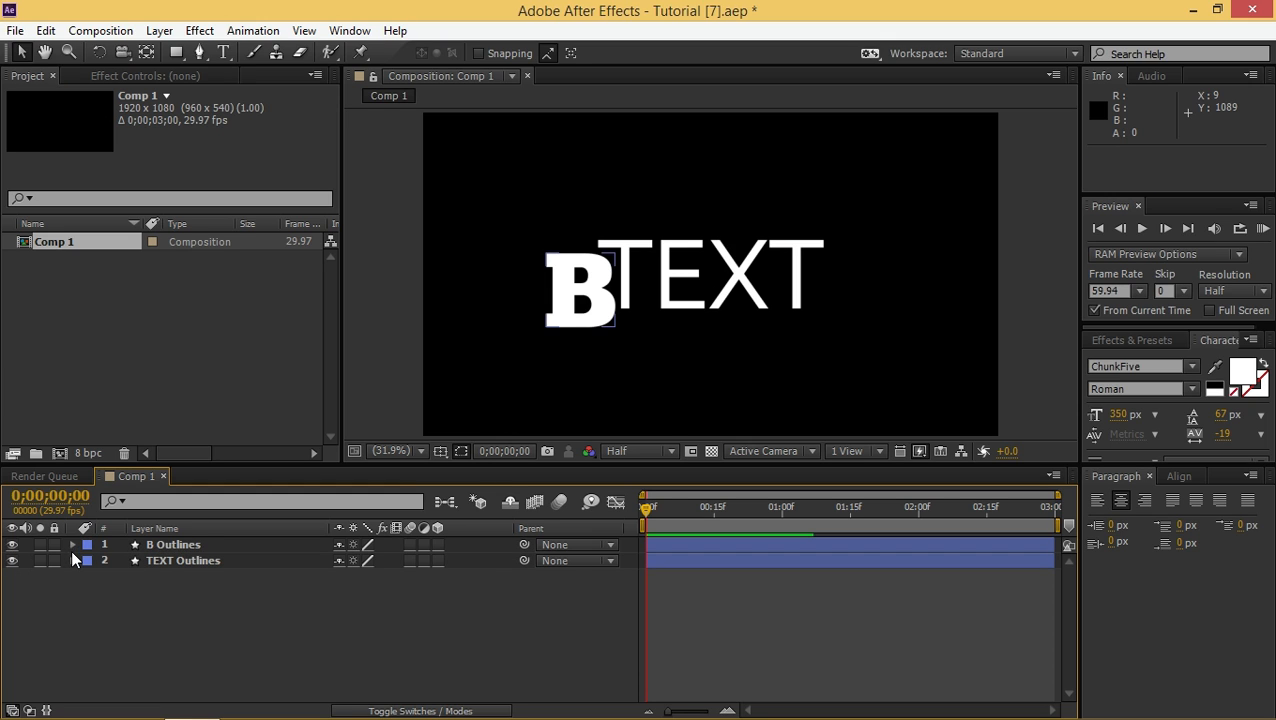
pyautogui.click(72, 544)
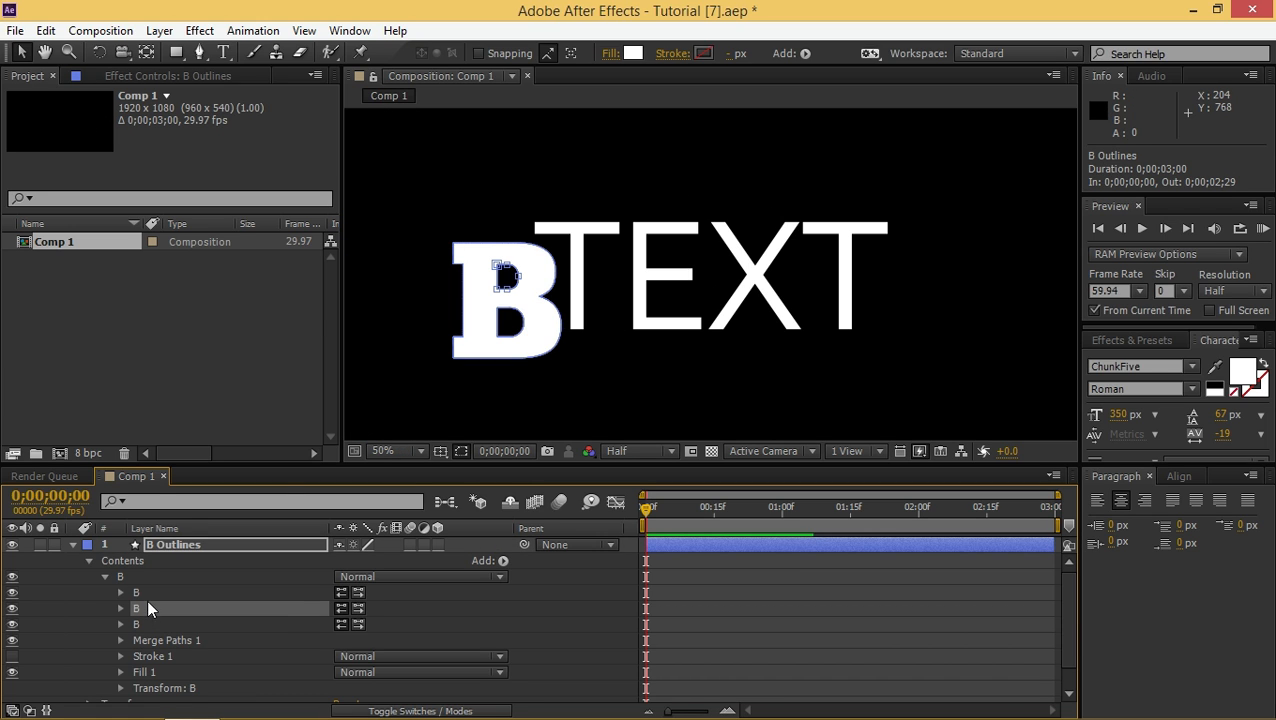
pyautogui.moveTo(535, 293)
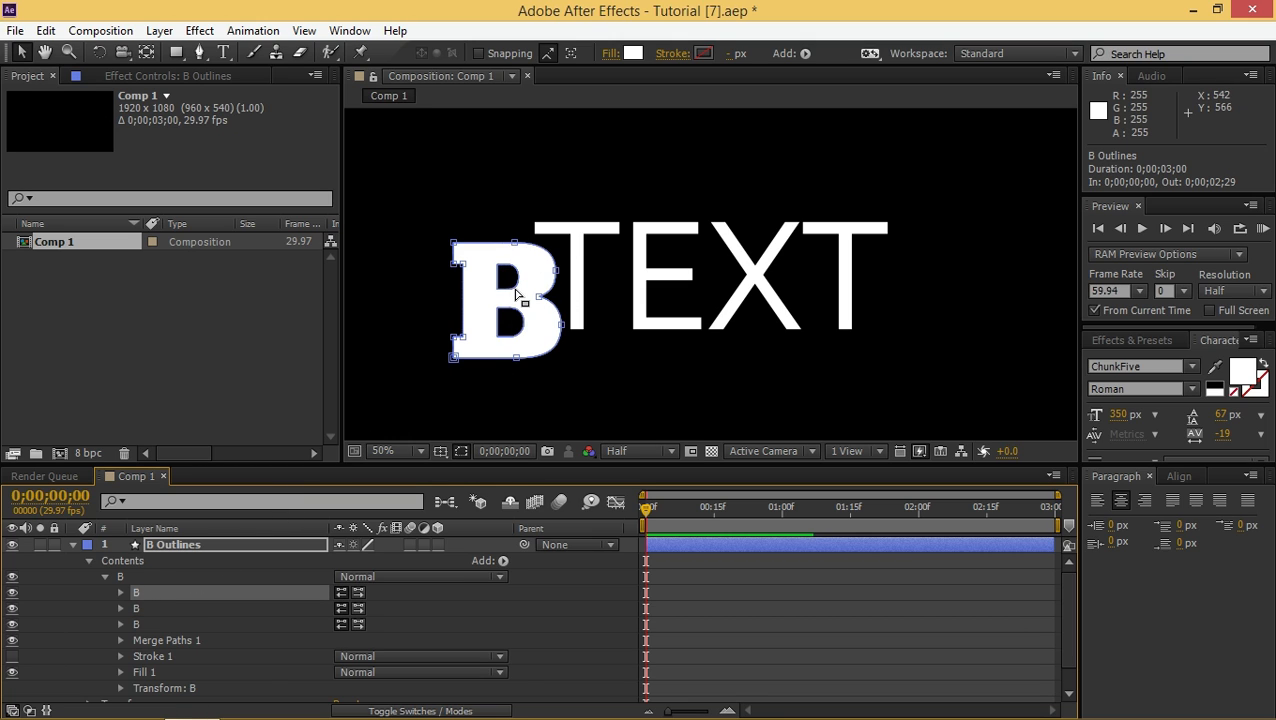
pyautogui.moveTo(550, 300)
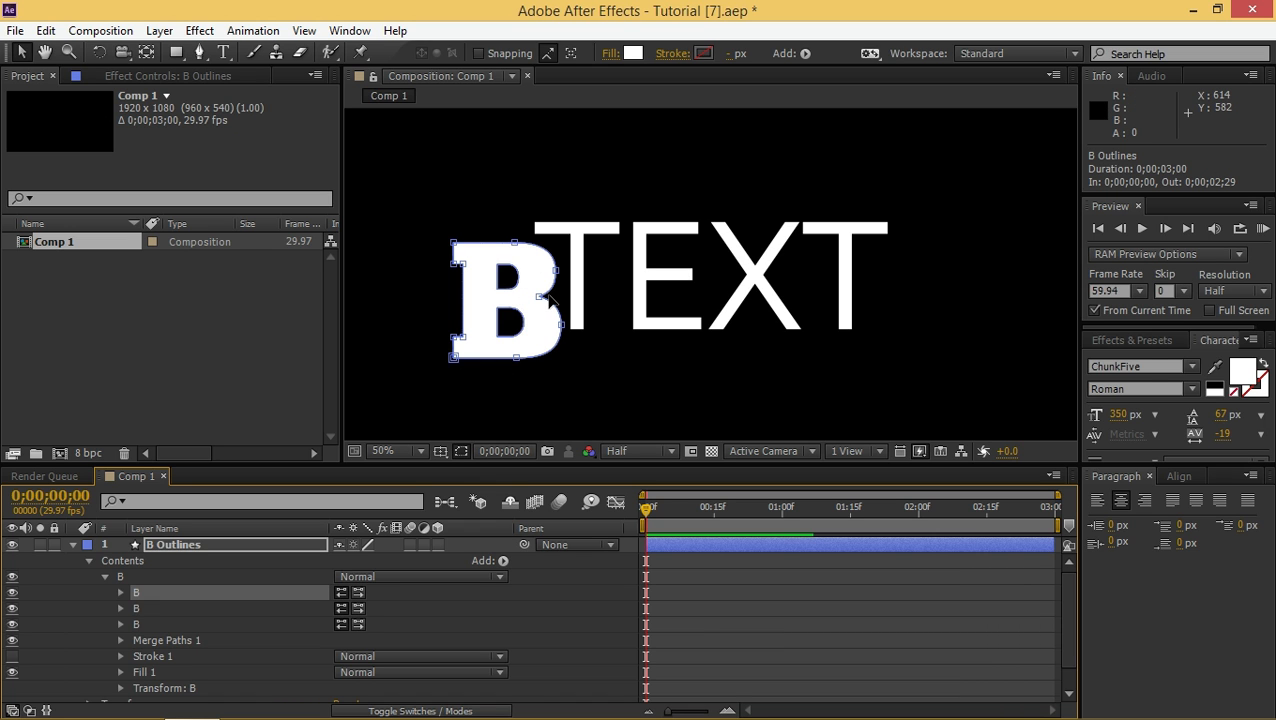
pyautogui.moveTo(640, 298)
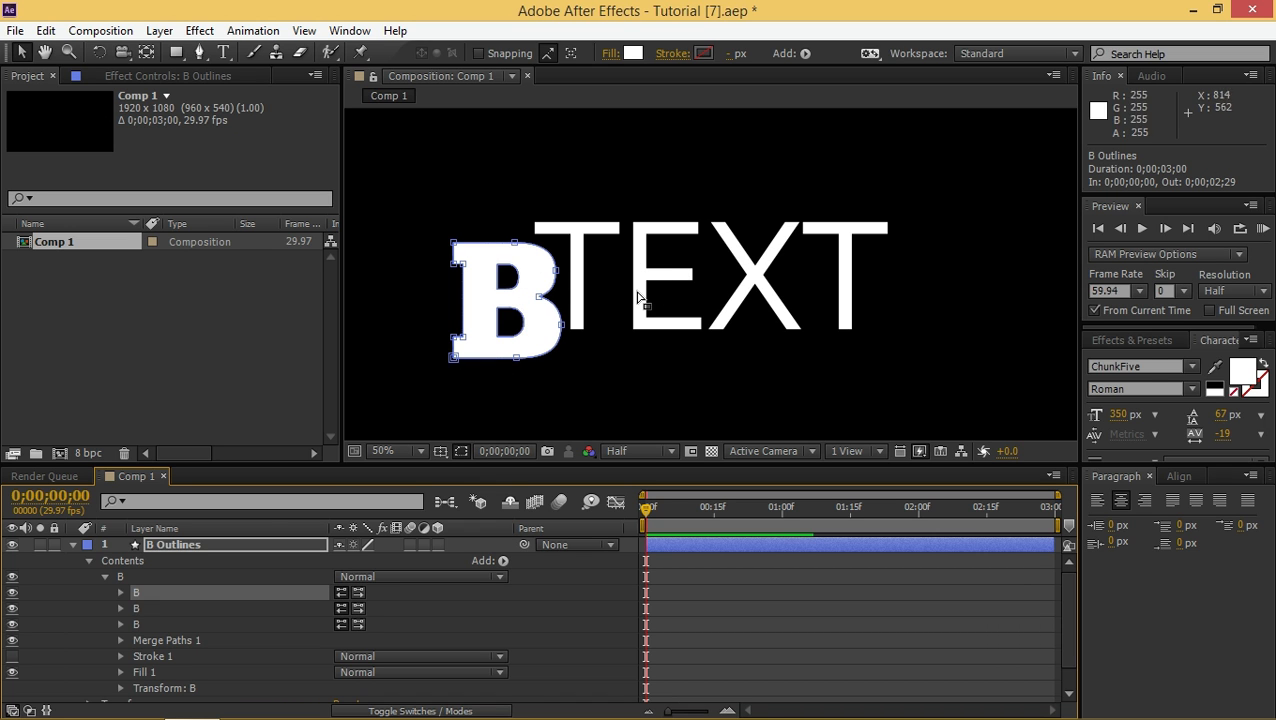